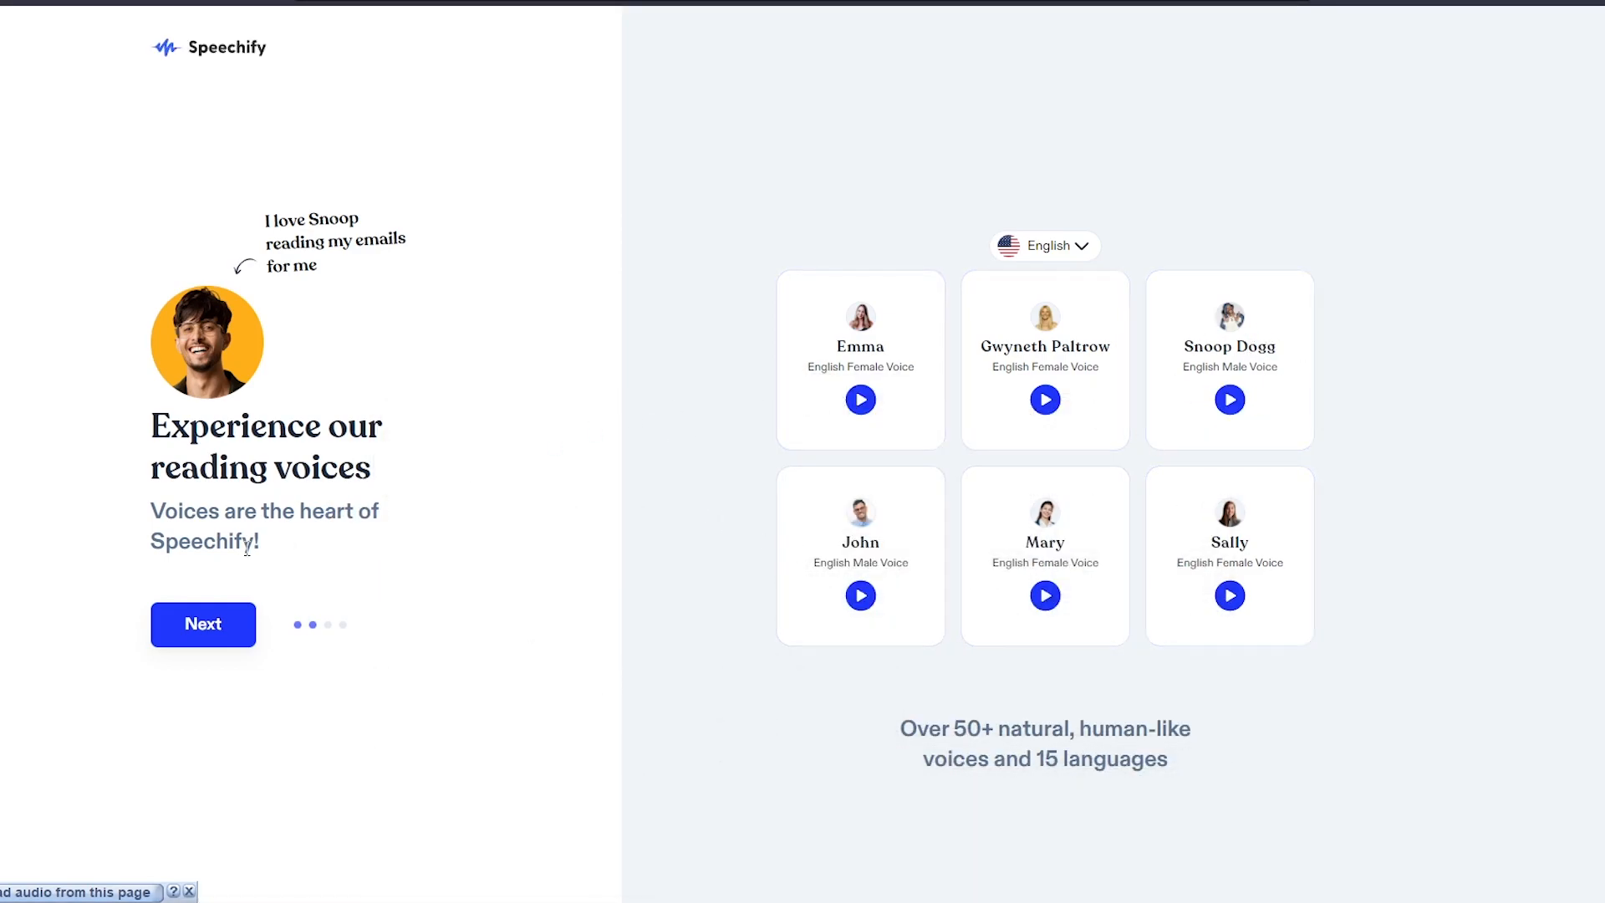
Advance past the voices, speed and work screens and continue with Voice Over Studio selected
left_click(202, 623)
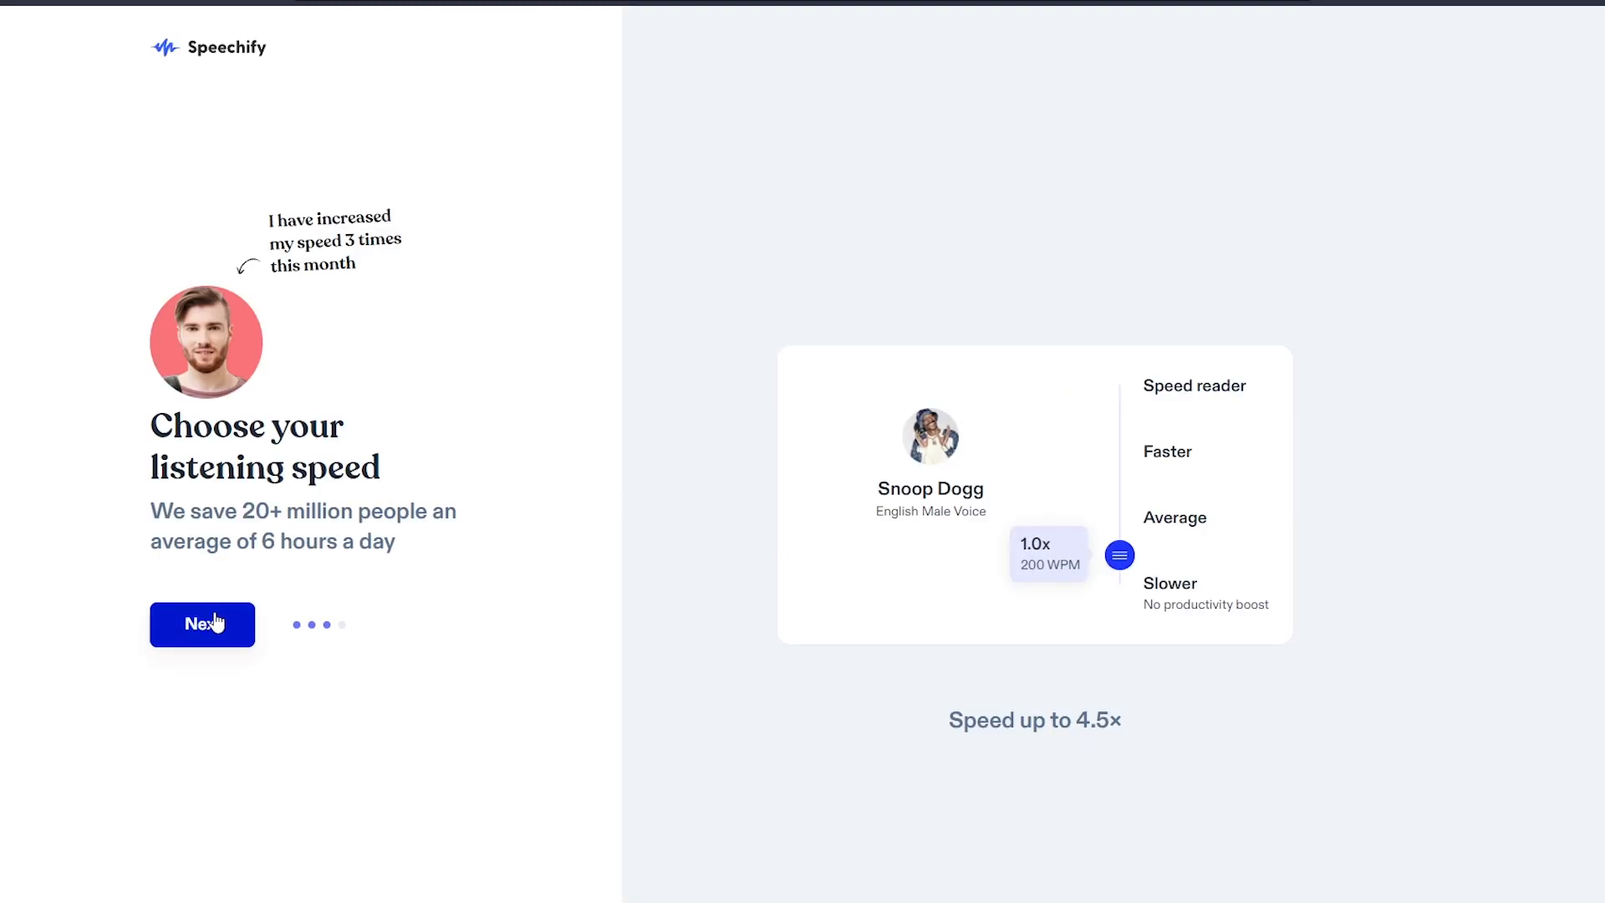
left_click(202, 624)
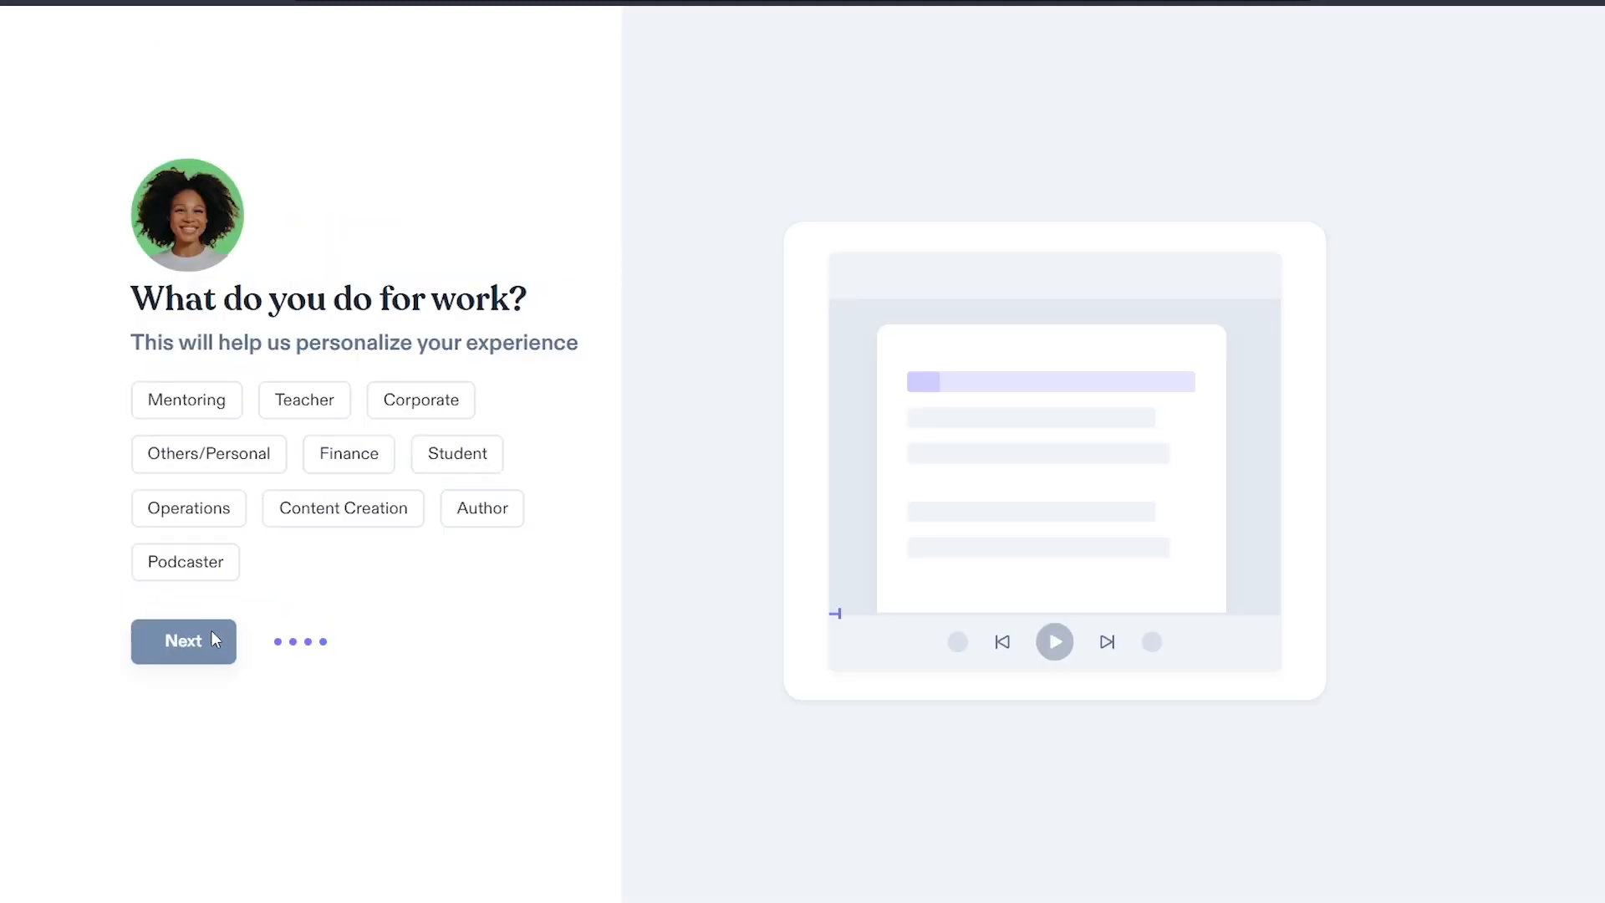
left_click(184, 640)
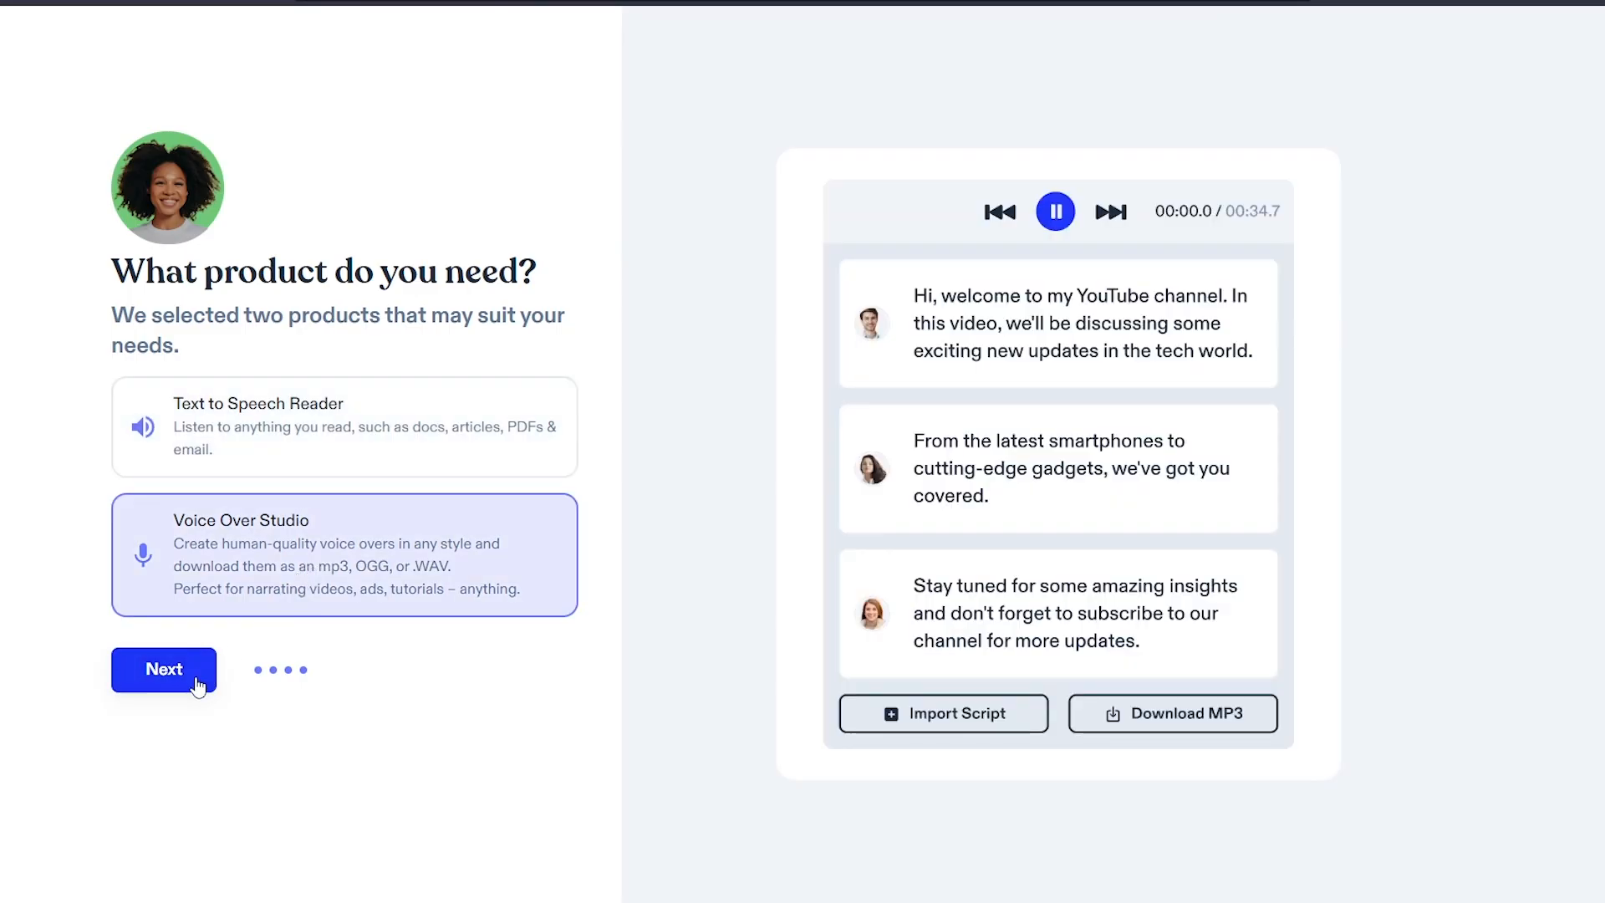
left_click(163, 669)
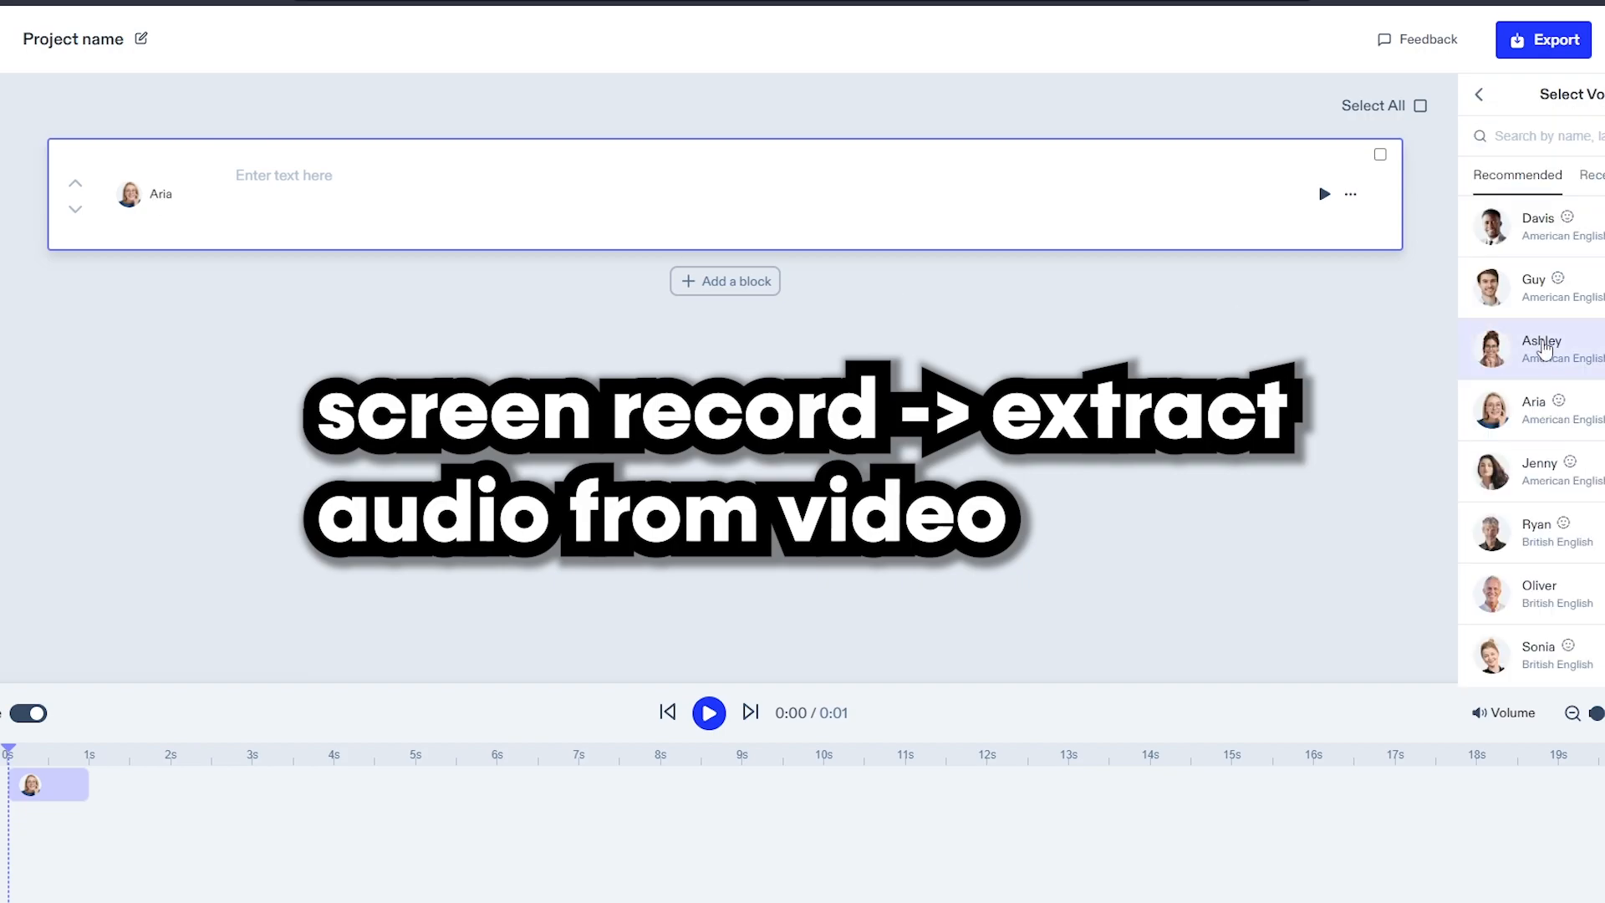
Play the sample sentence in Aria, then switch the block's voice to Davis and replay it
left_click(1535, 225)
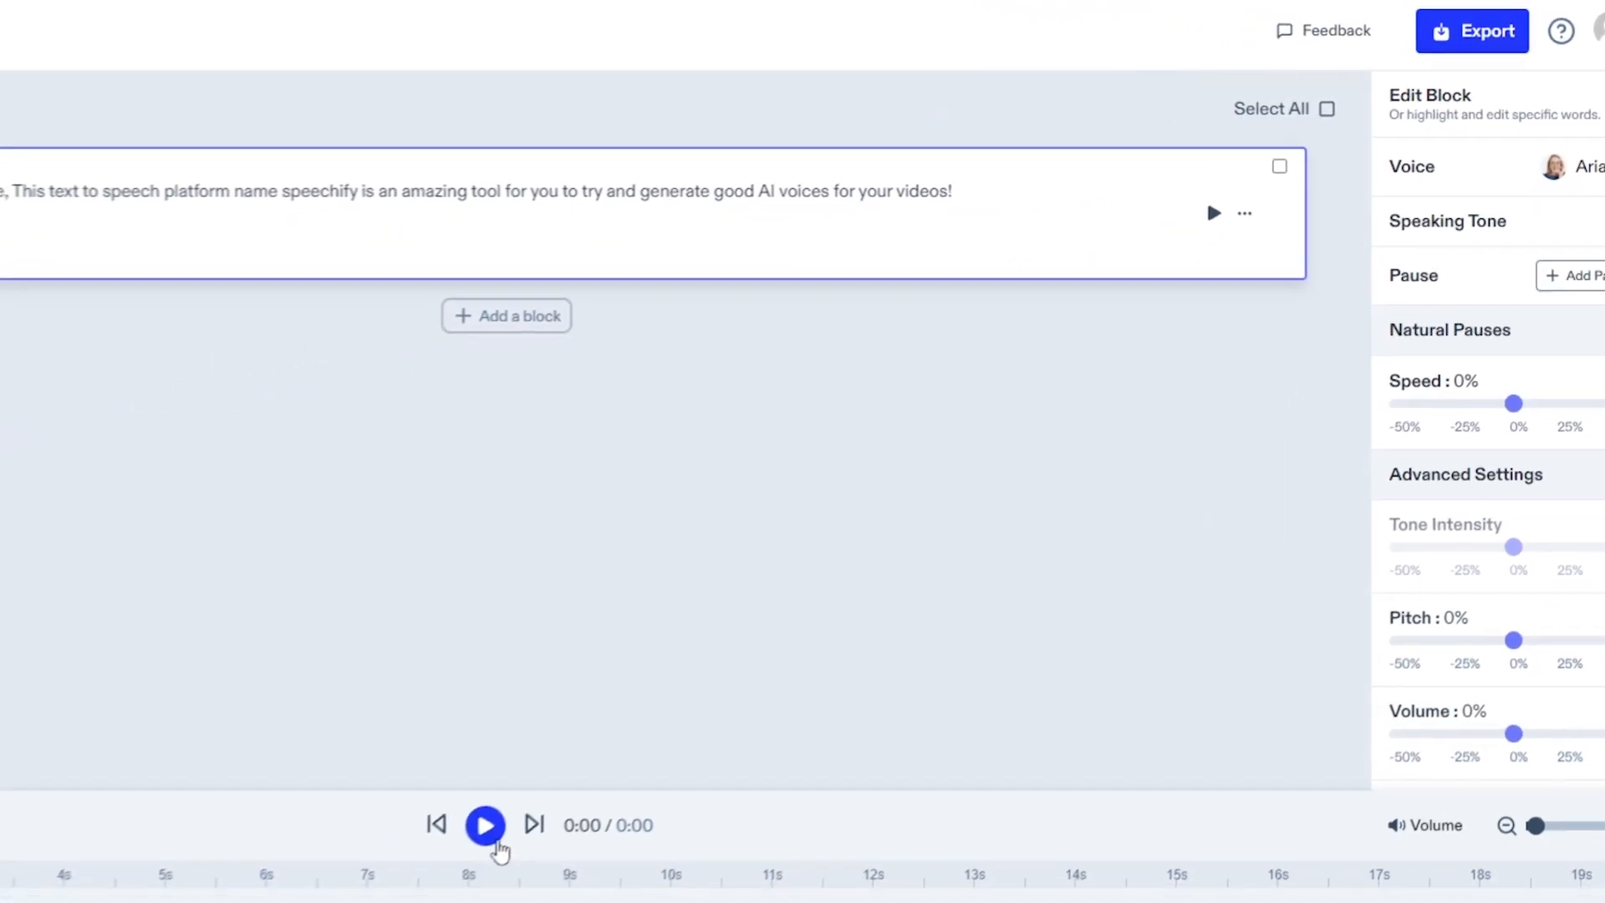
left_click(485, 824)
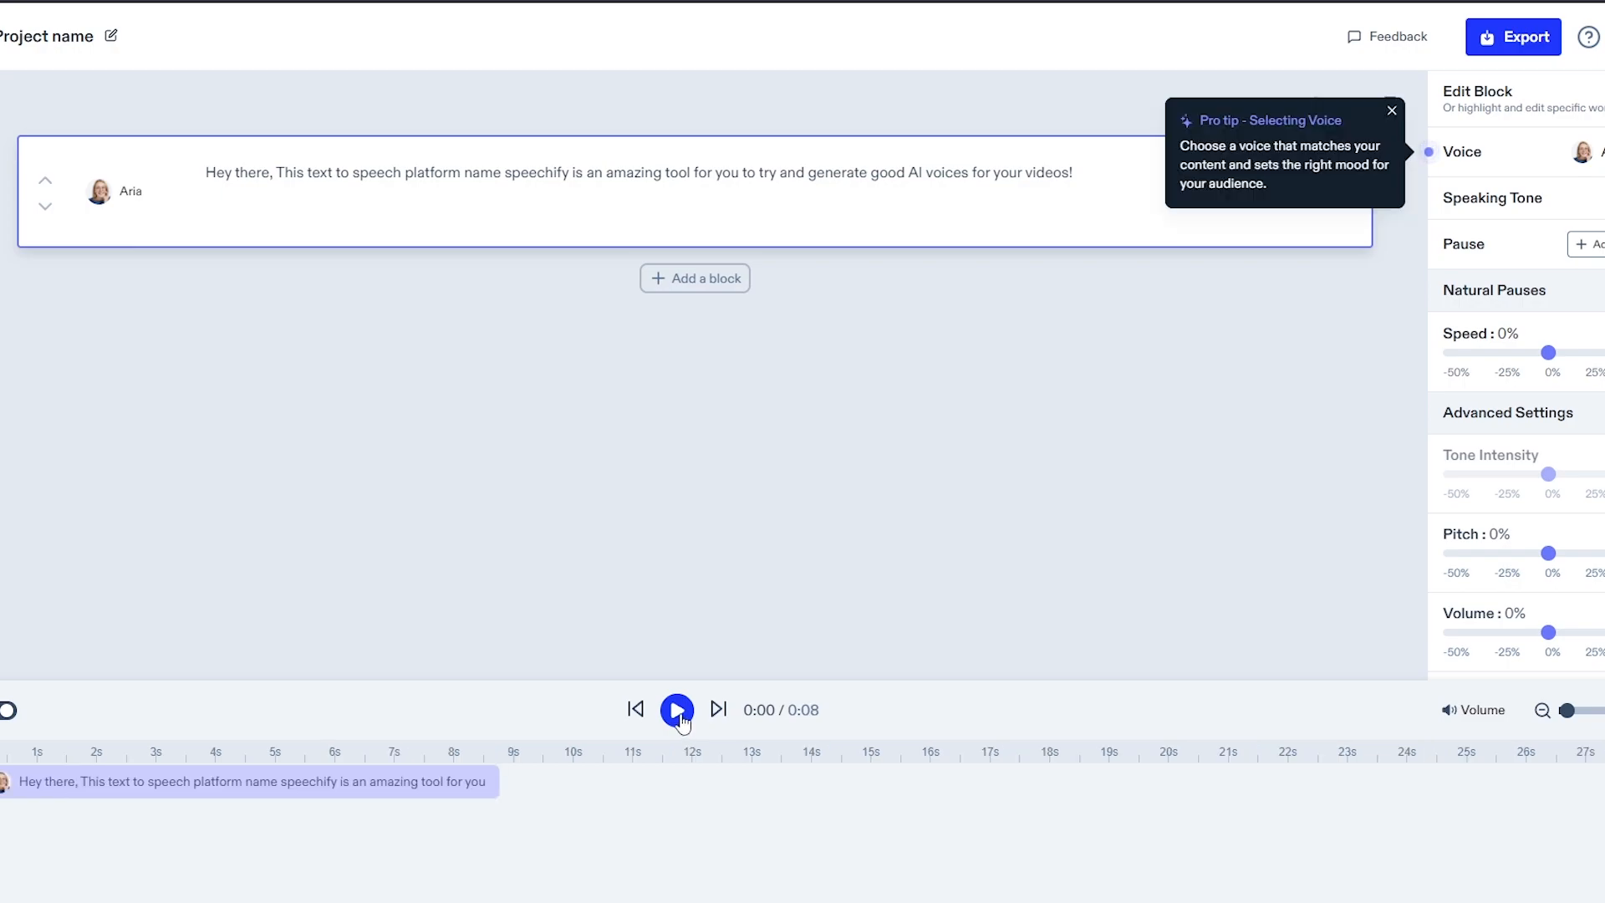
left_click(1465, 152)
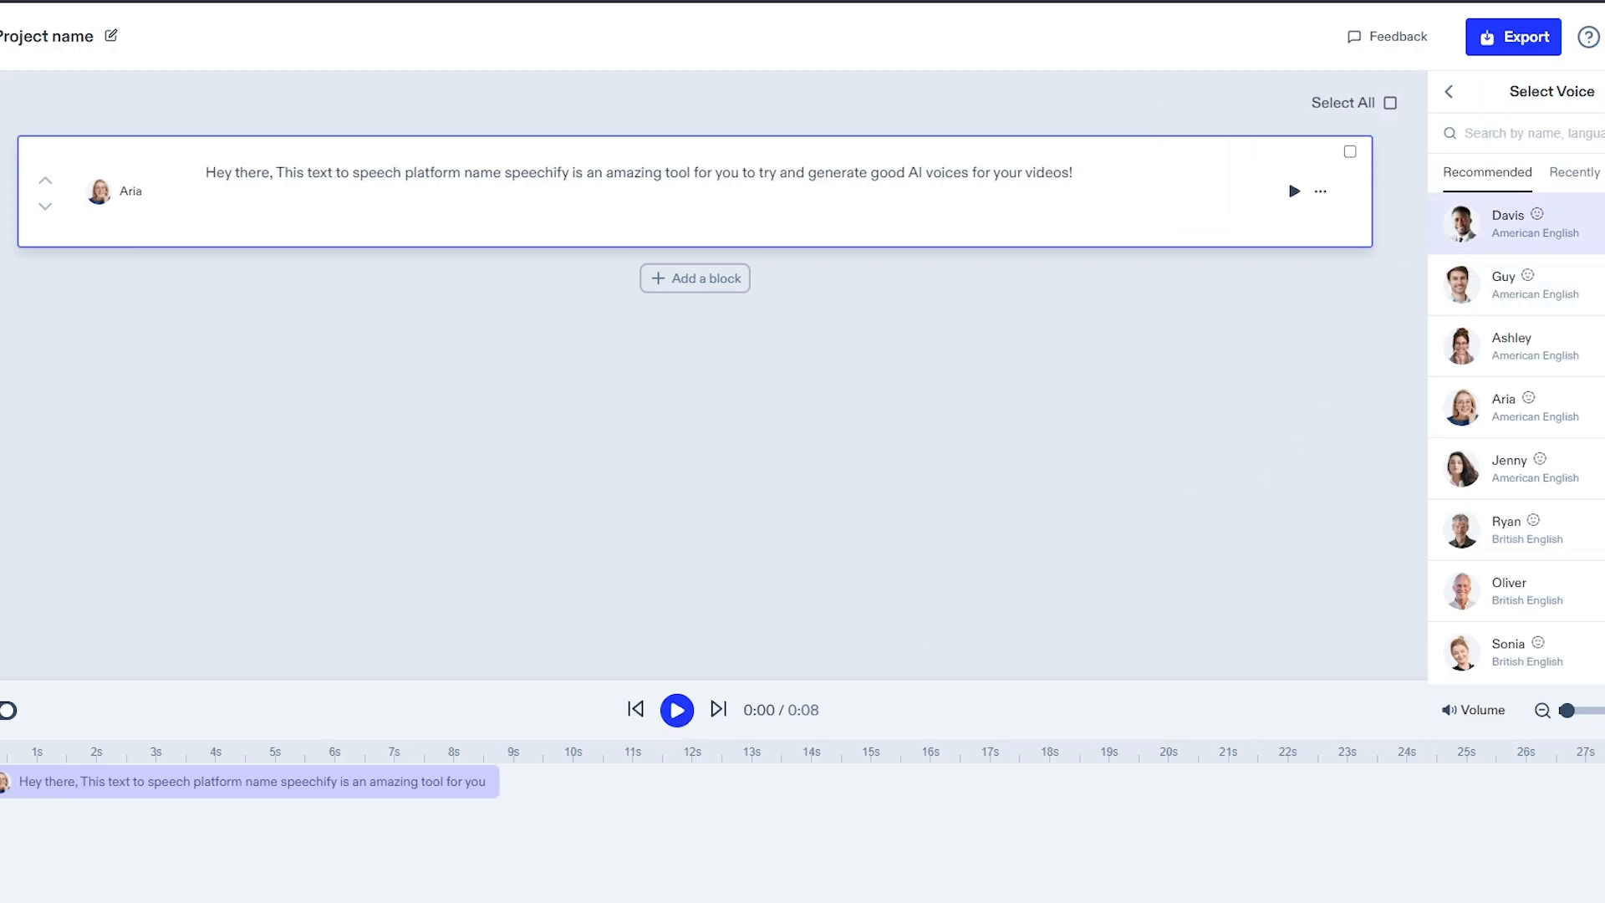
left_click(1507, 223)
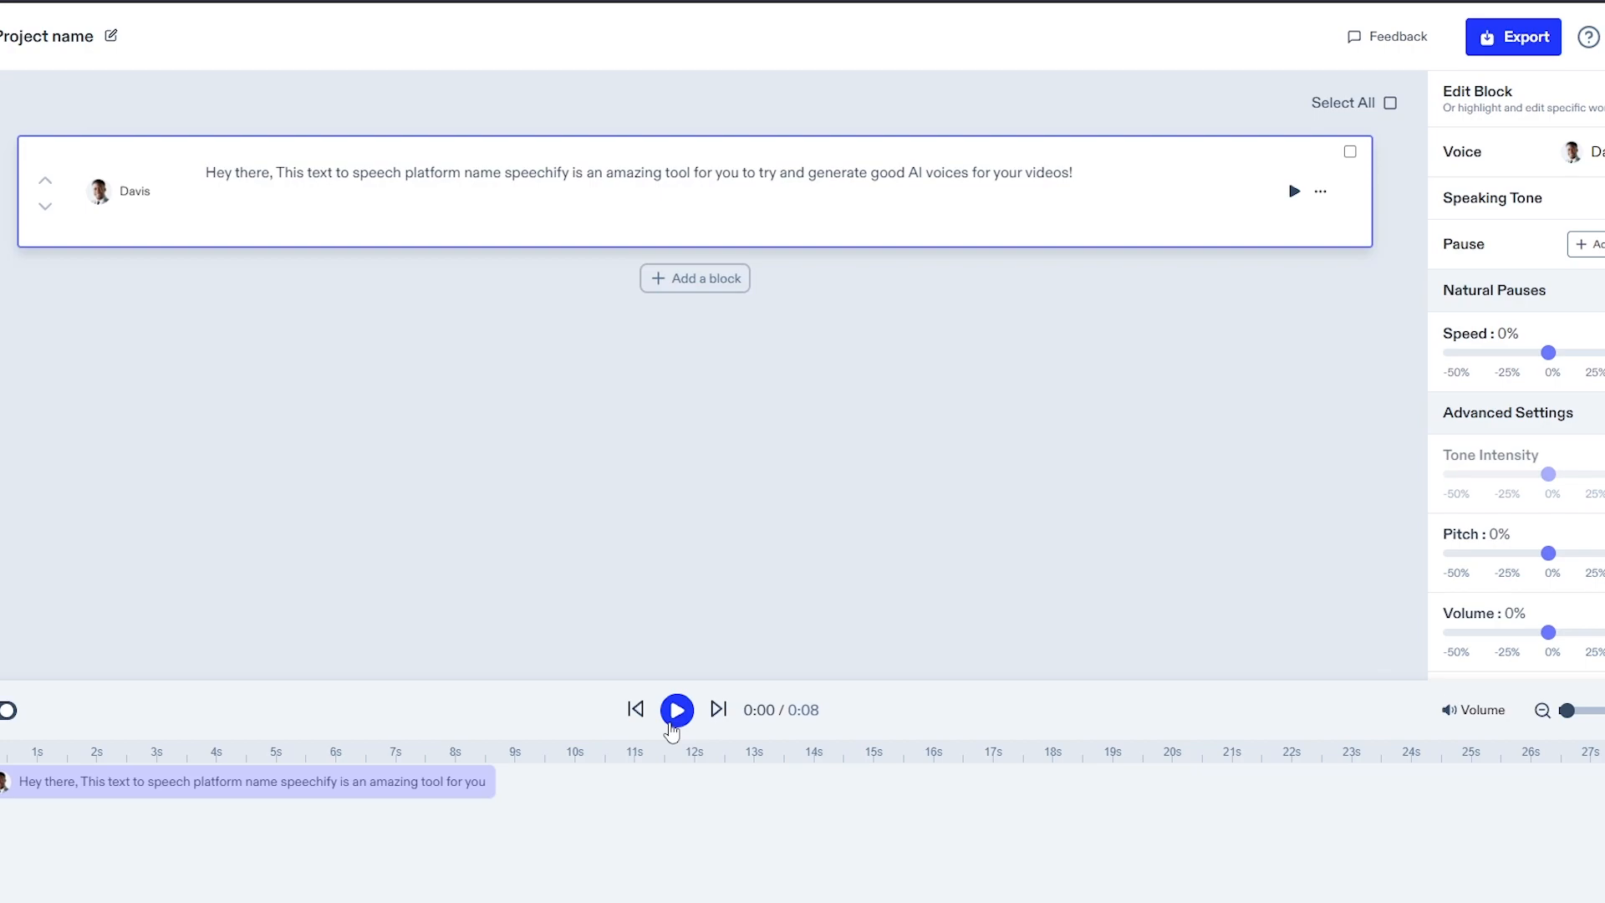
left_click(677, 709)
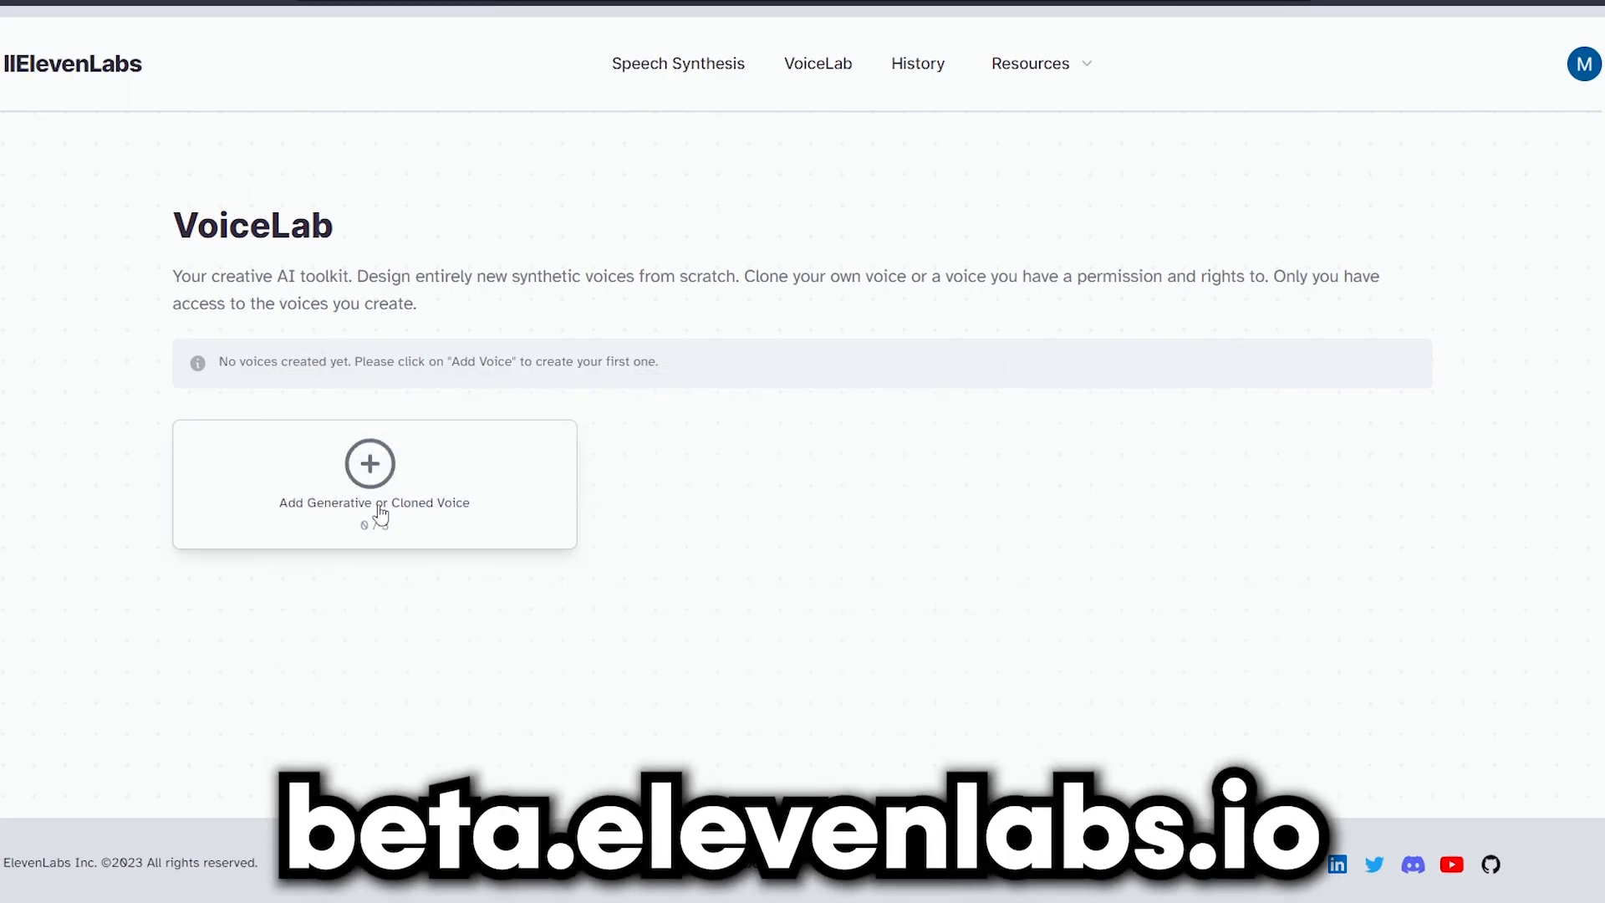
View the Add Generative Voice dialog, preview the premade Arnold voice in Speech Synthesis, and return to VoiceLab
left_click(367, 464)
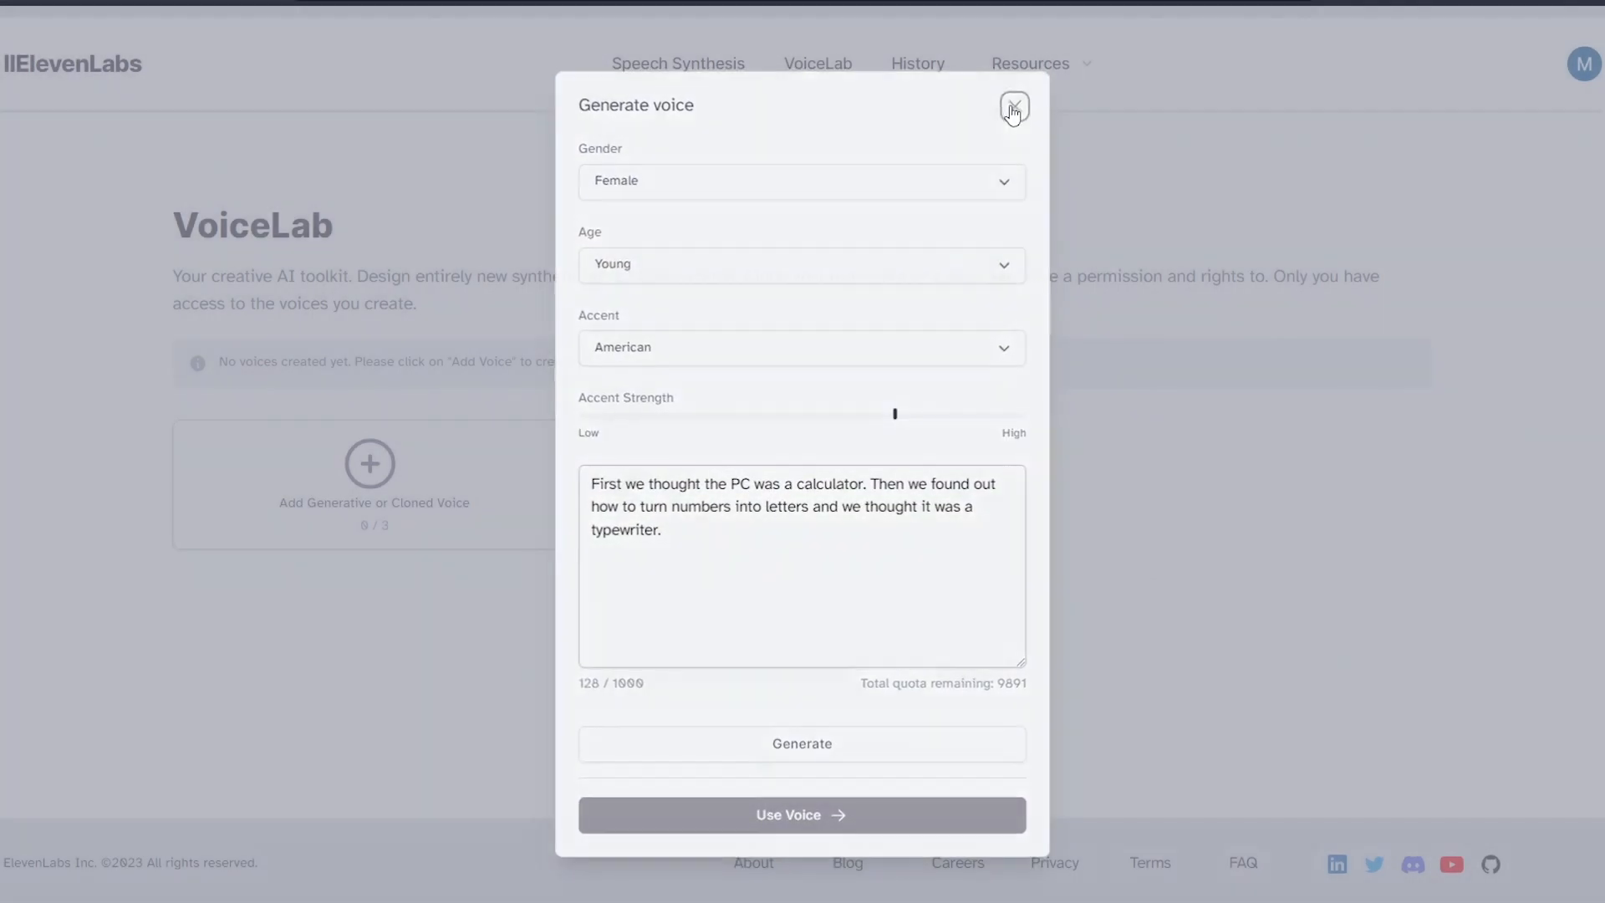
left_click(1013, 107)
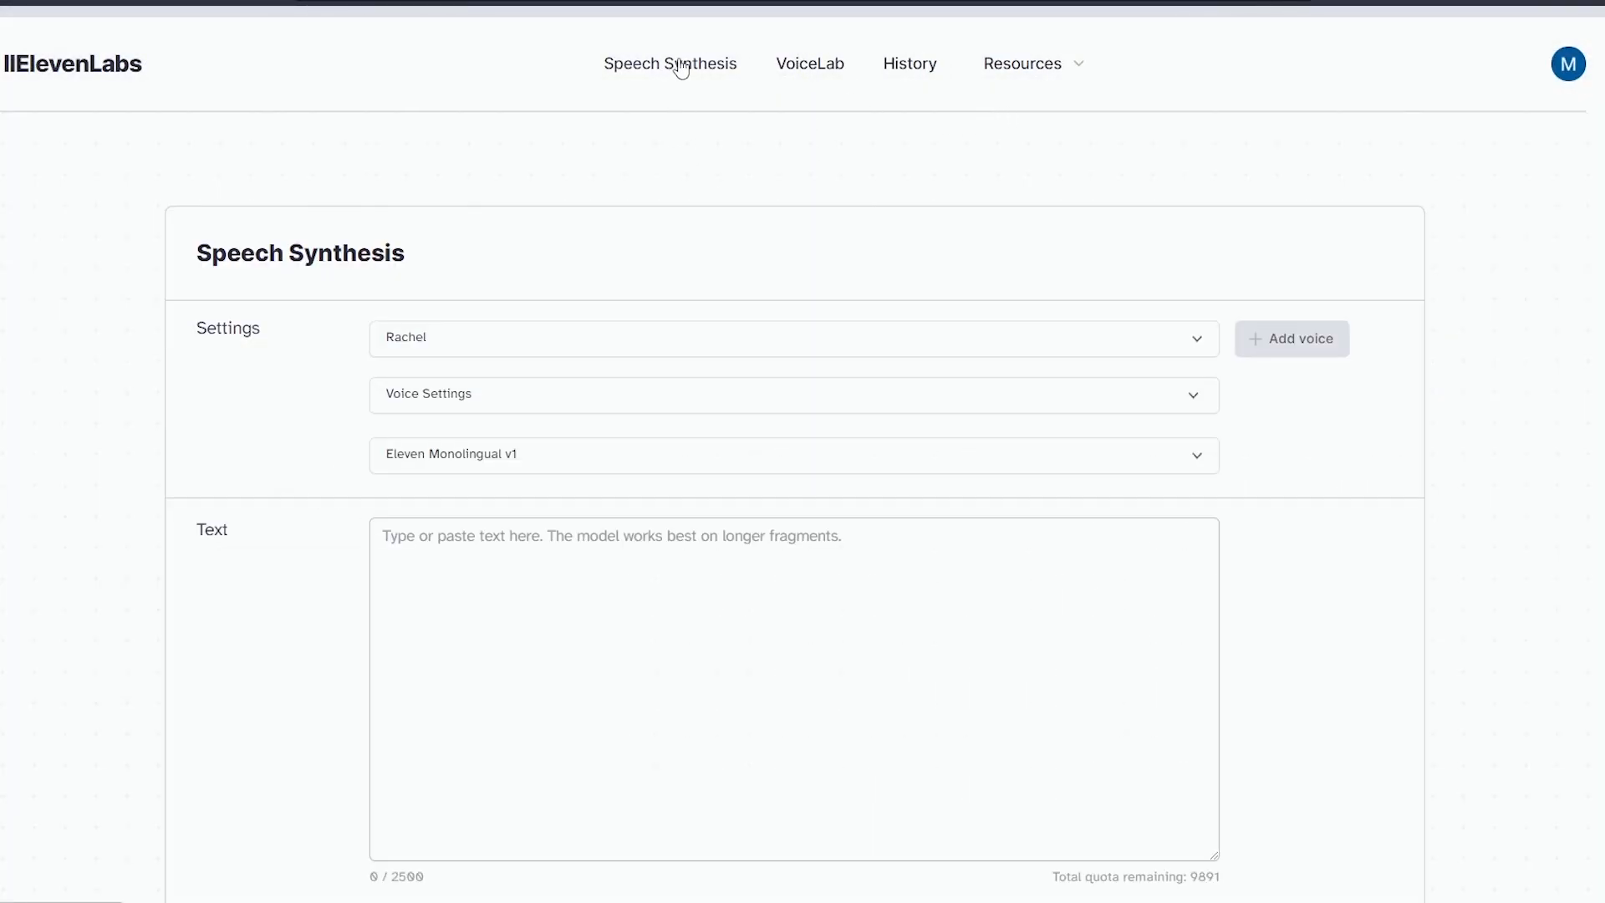
scroll("down", 3)
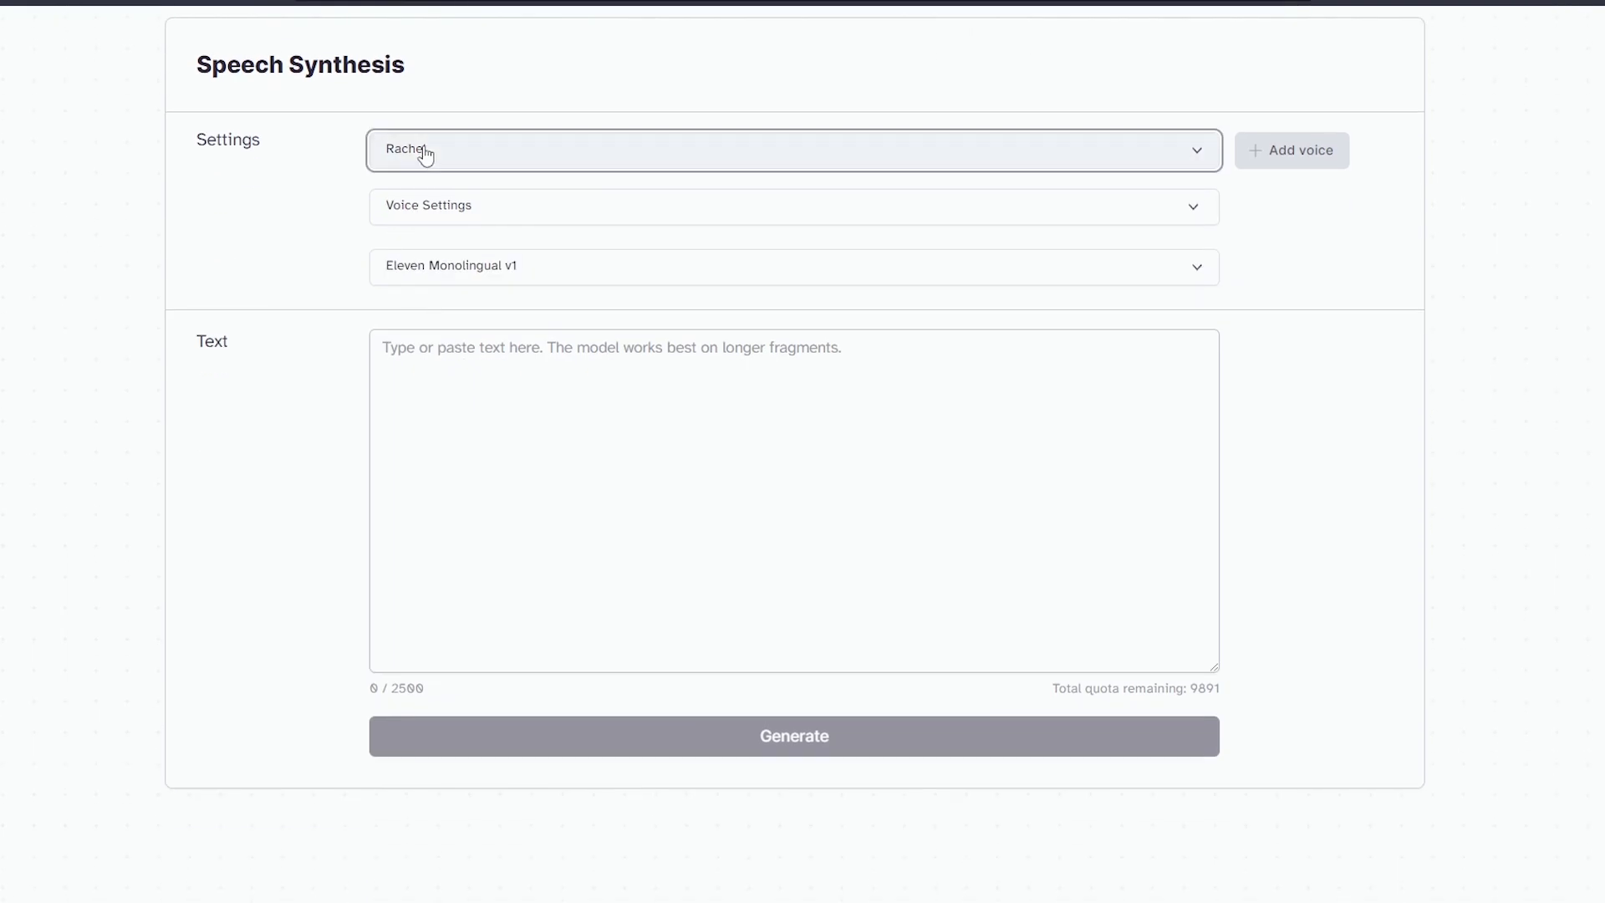
left_click(793, 151)
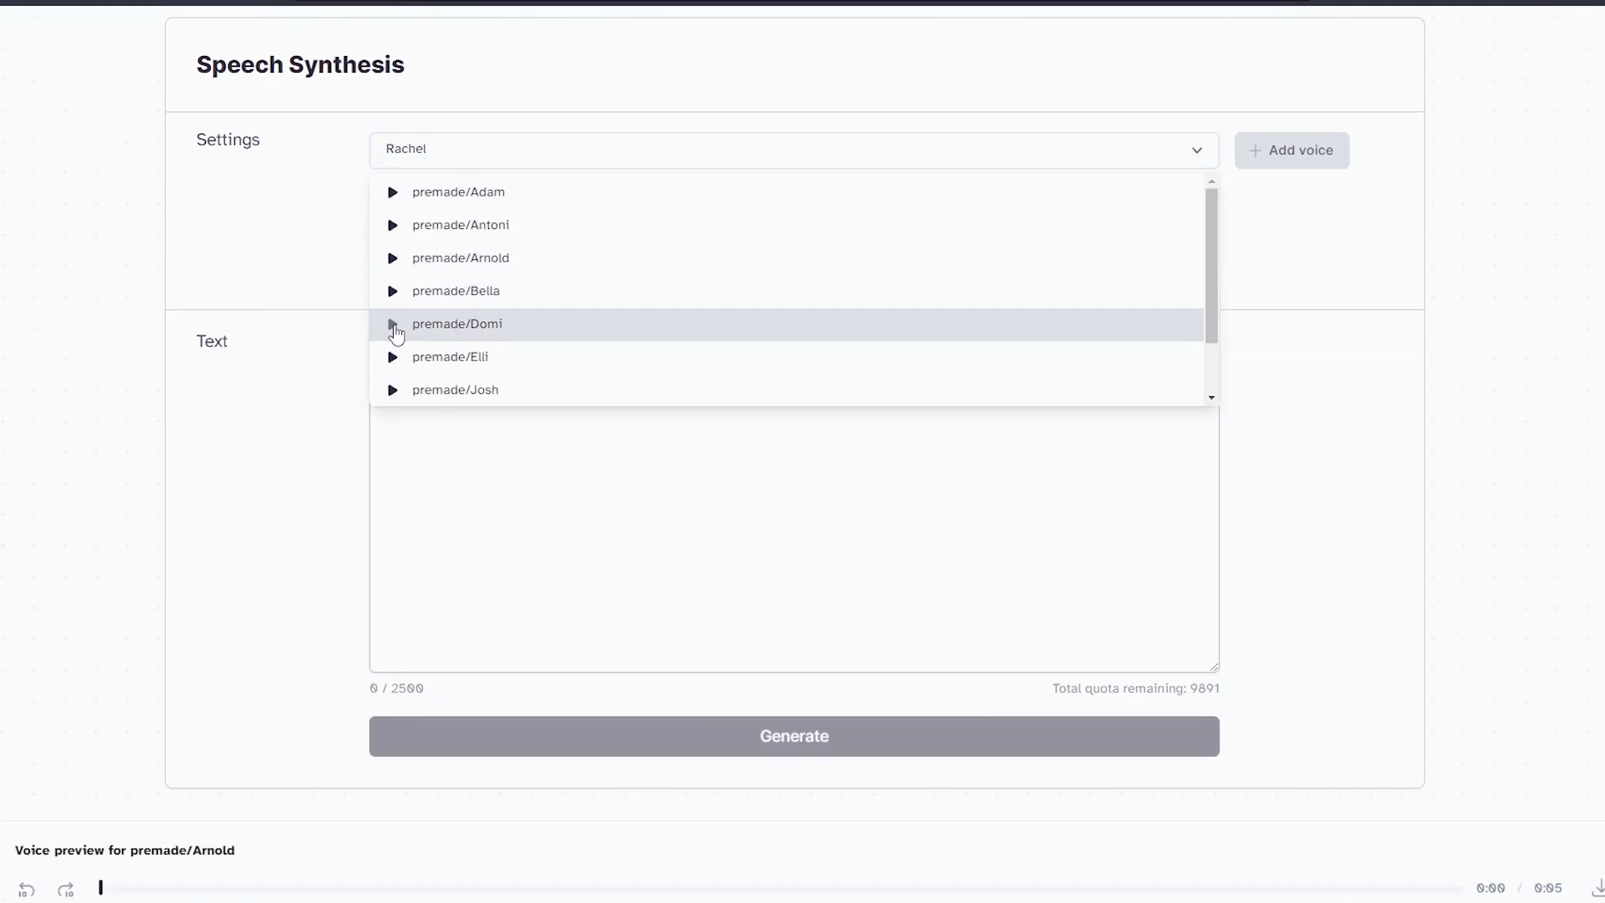
left_click(391, 257)
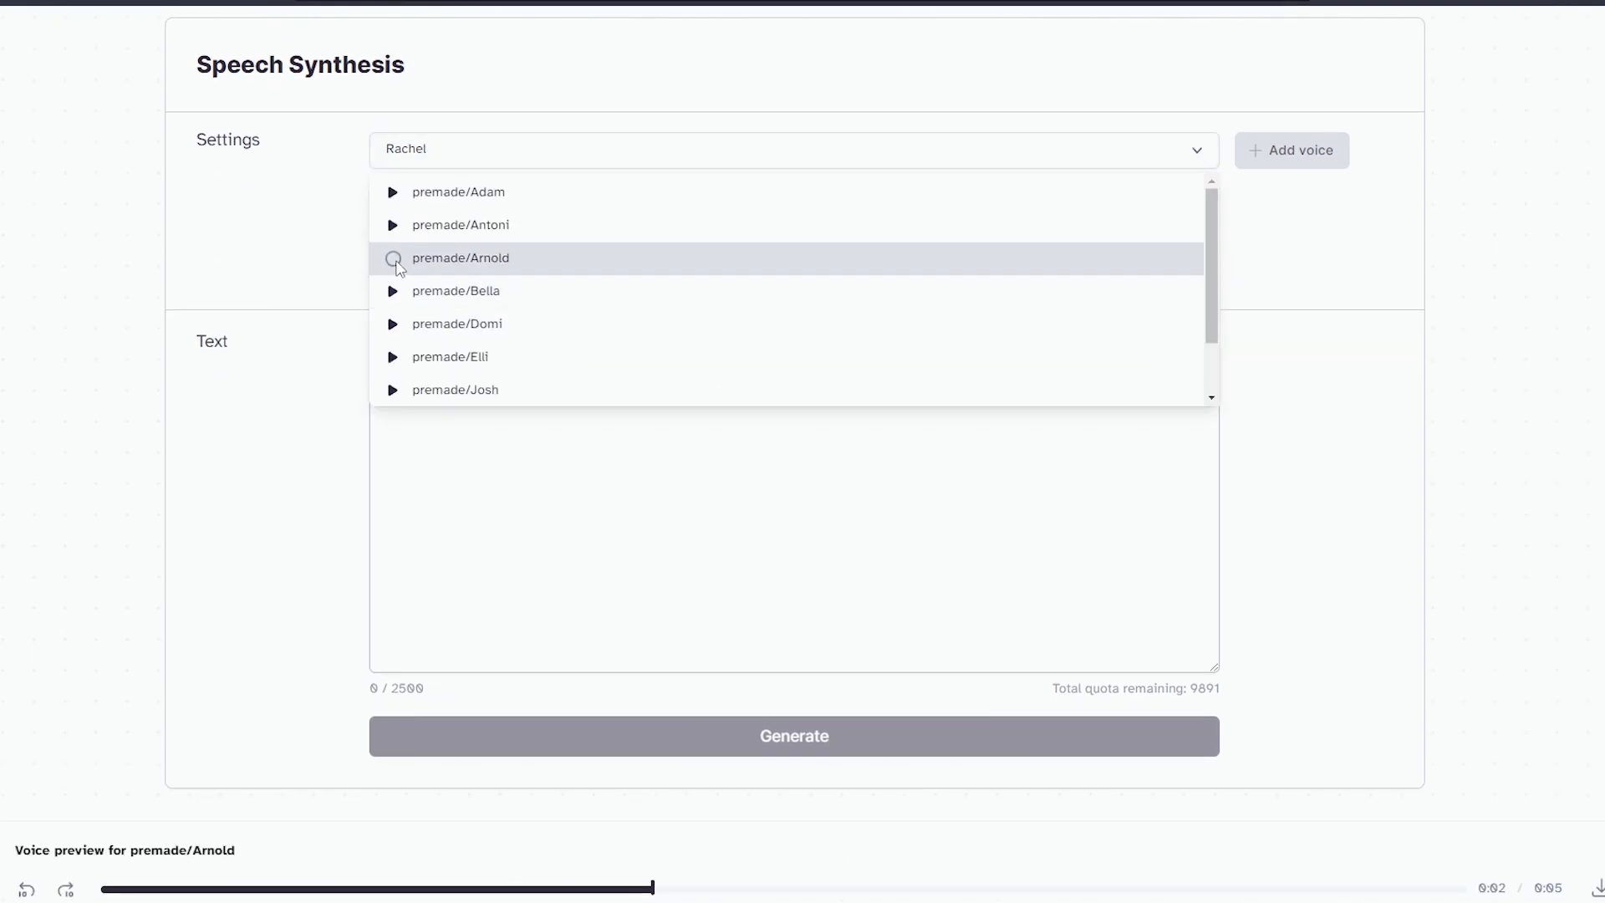
mouse_move(391, 373)
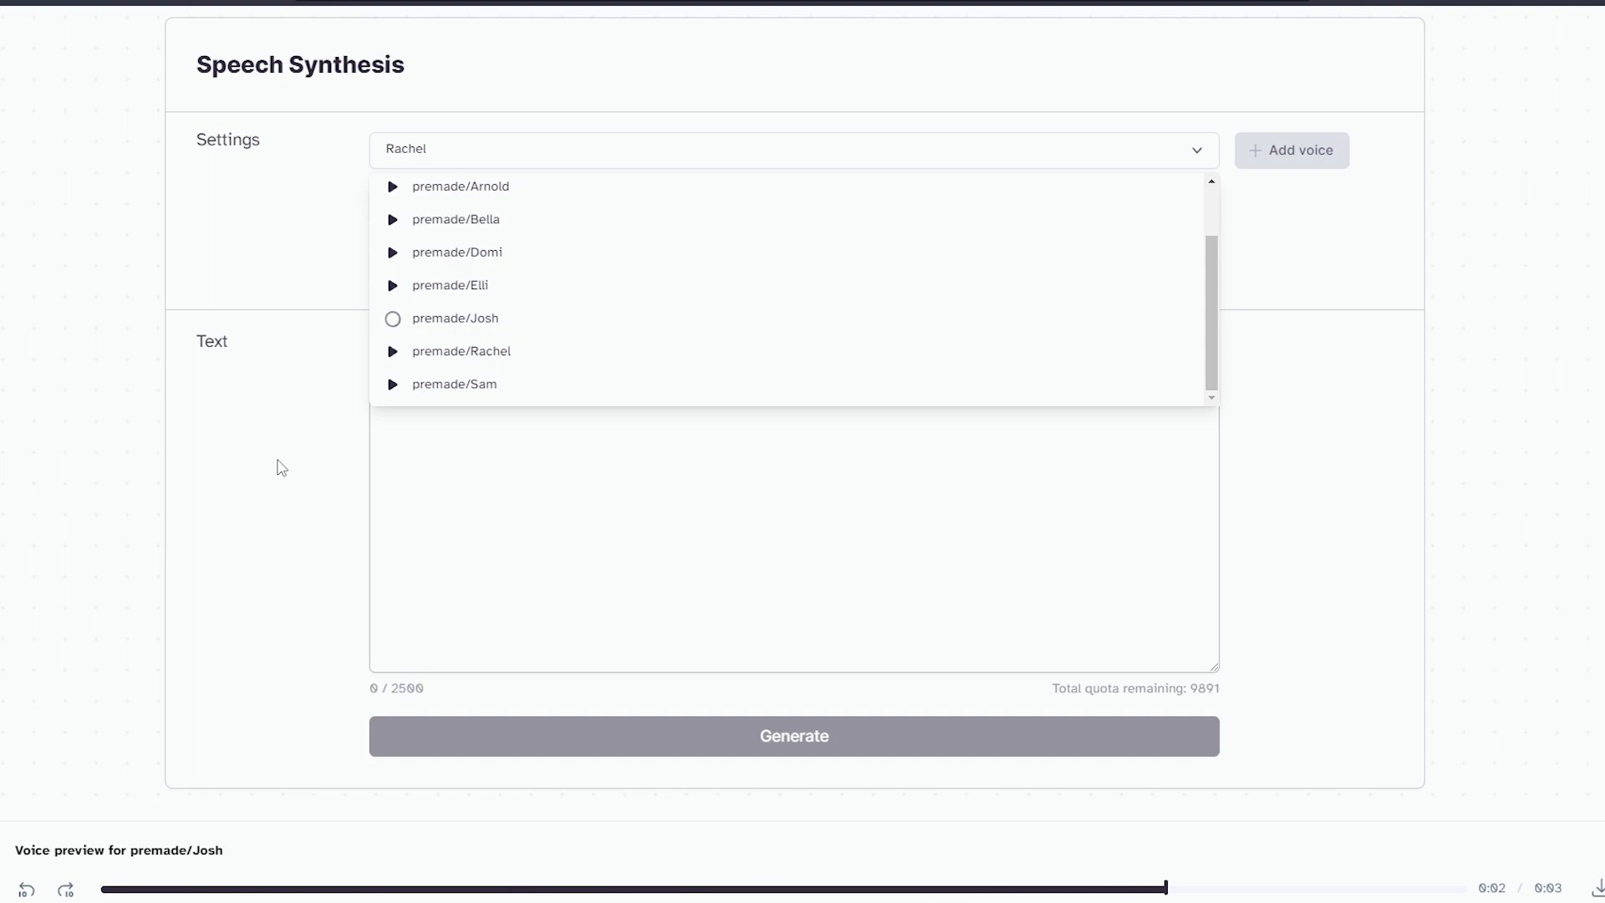
left_click(818, 63)
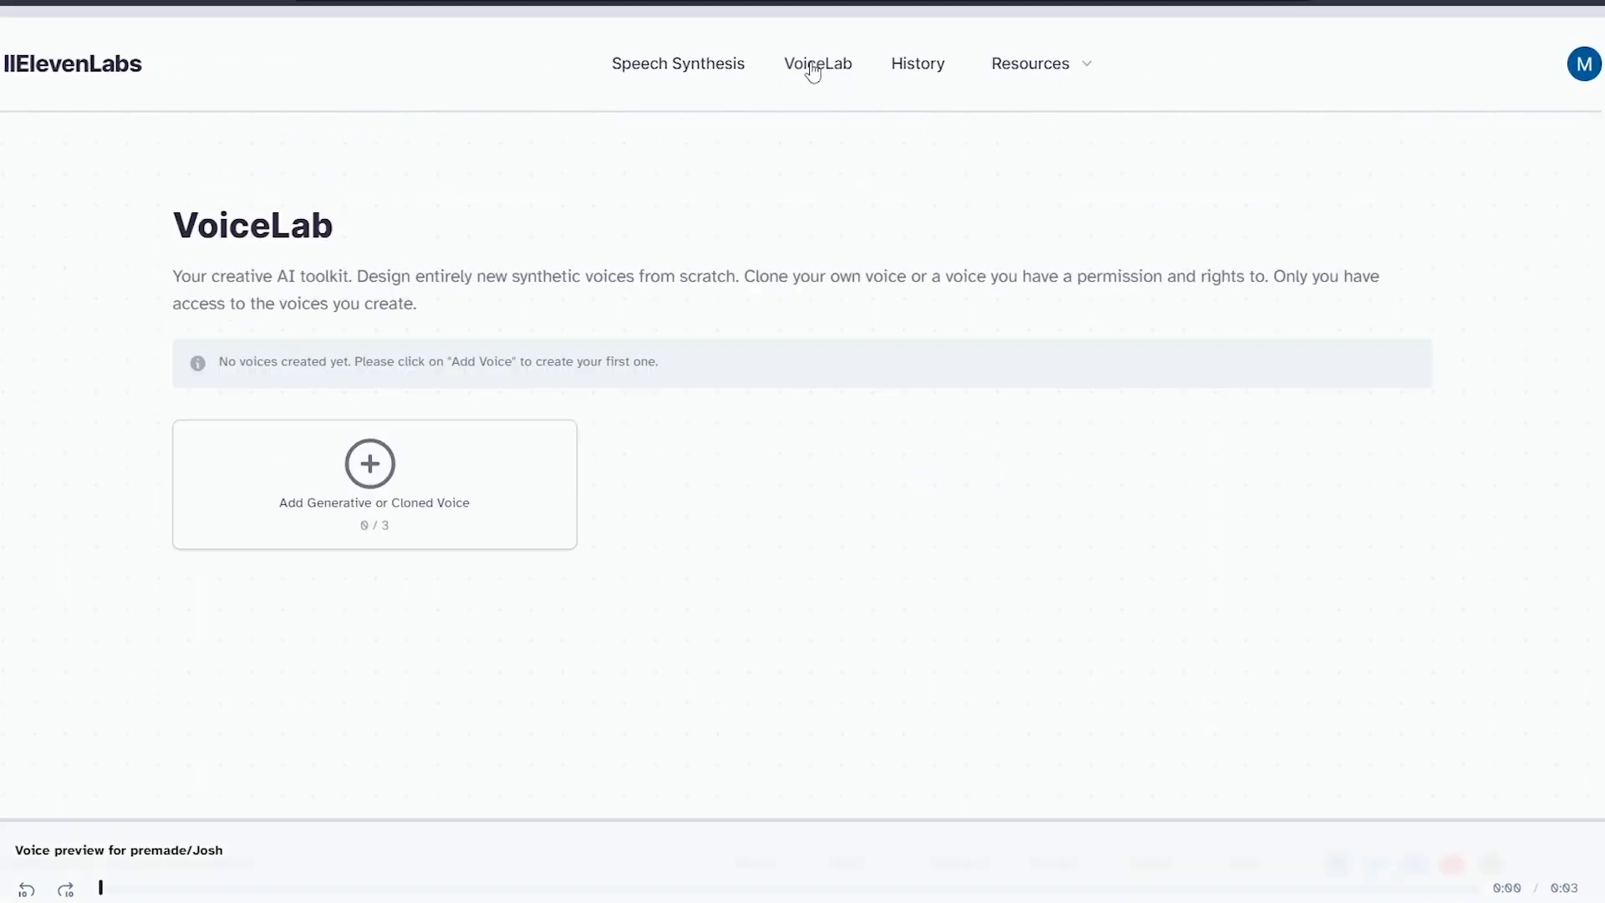
Start a new generated voice, adjust the accent strength and generate a first spoken sample
left_click(368, 463)
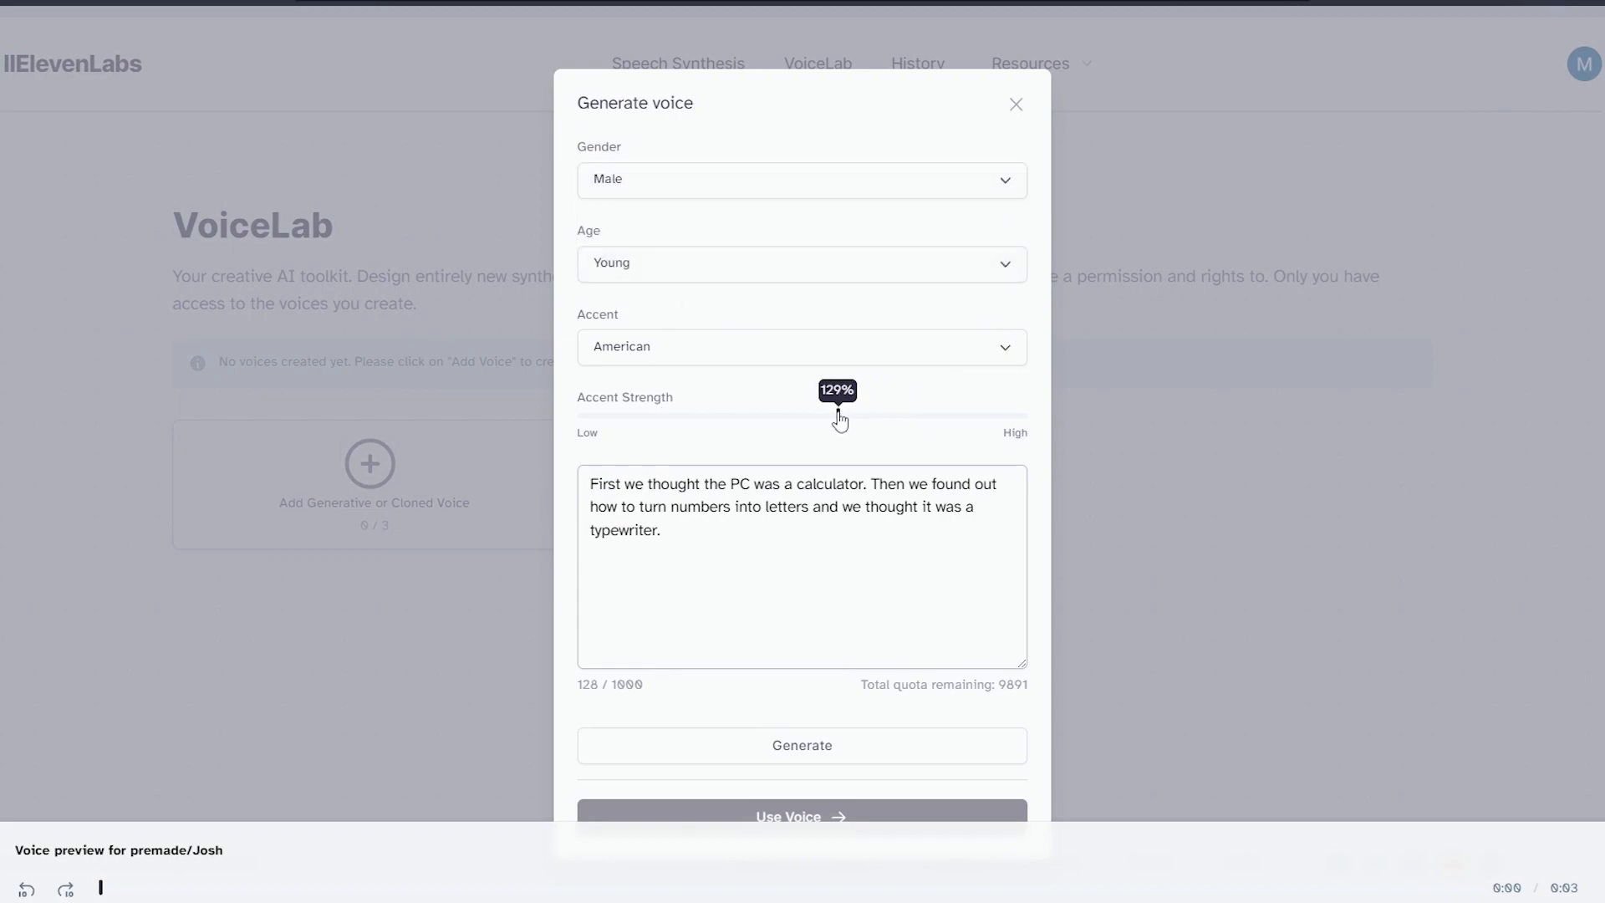
left_click_drag(838, 410, 776, 409)
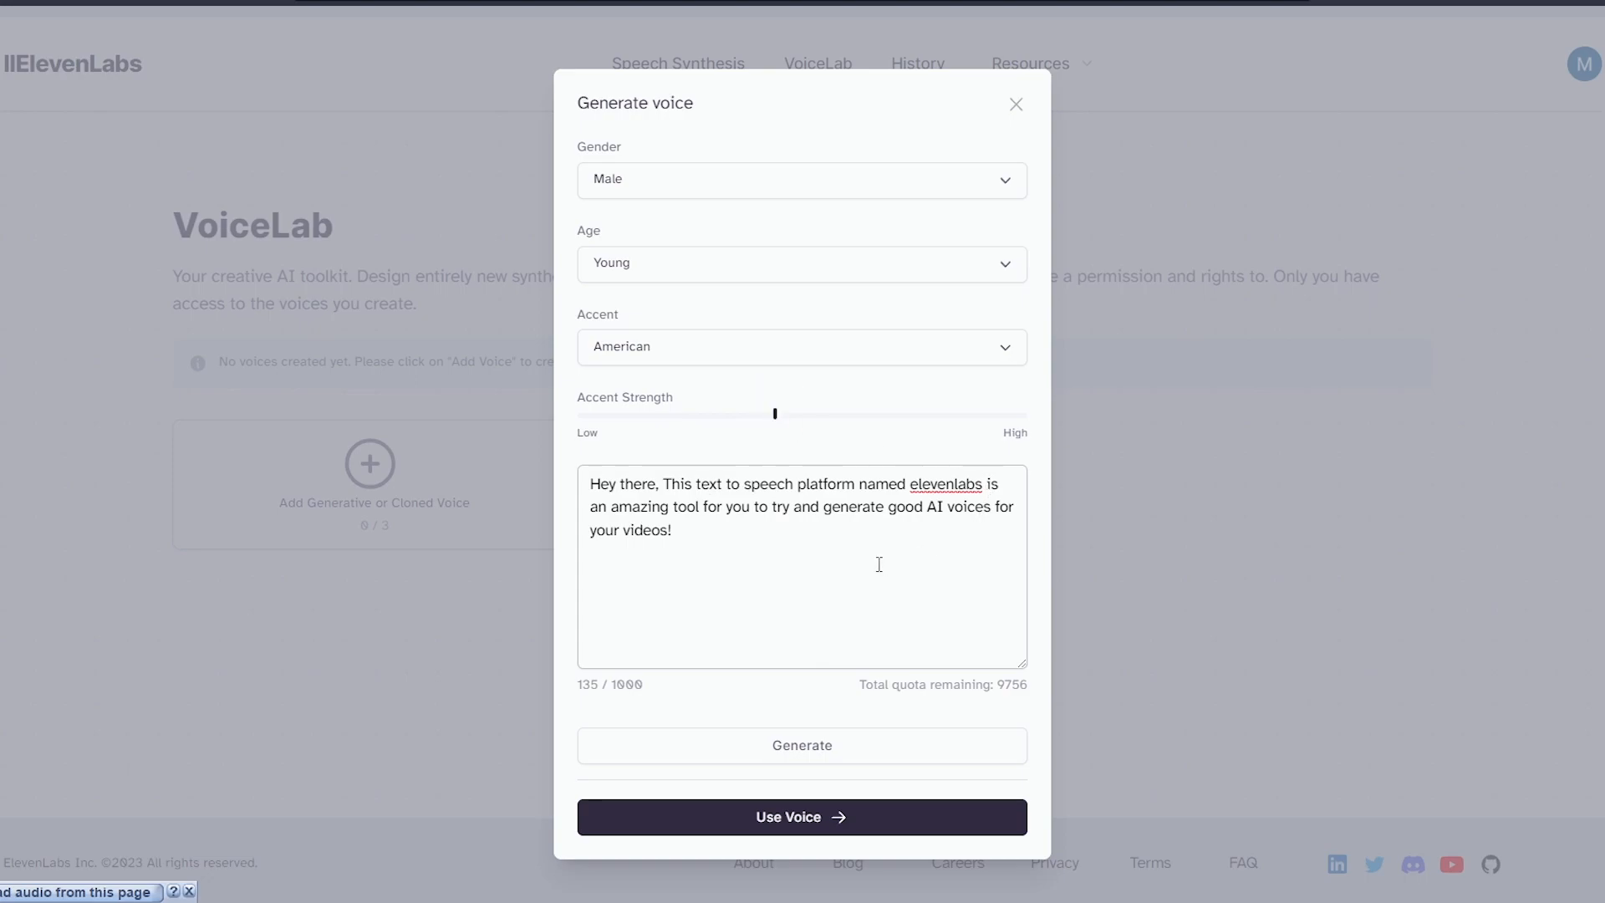
mouse_move(761, 455)
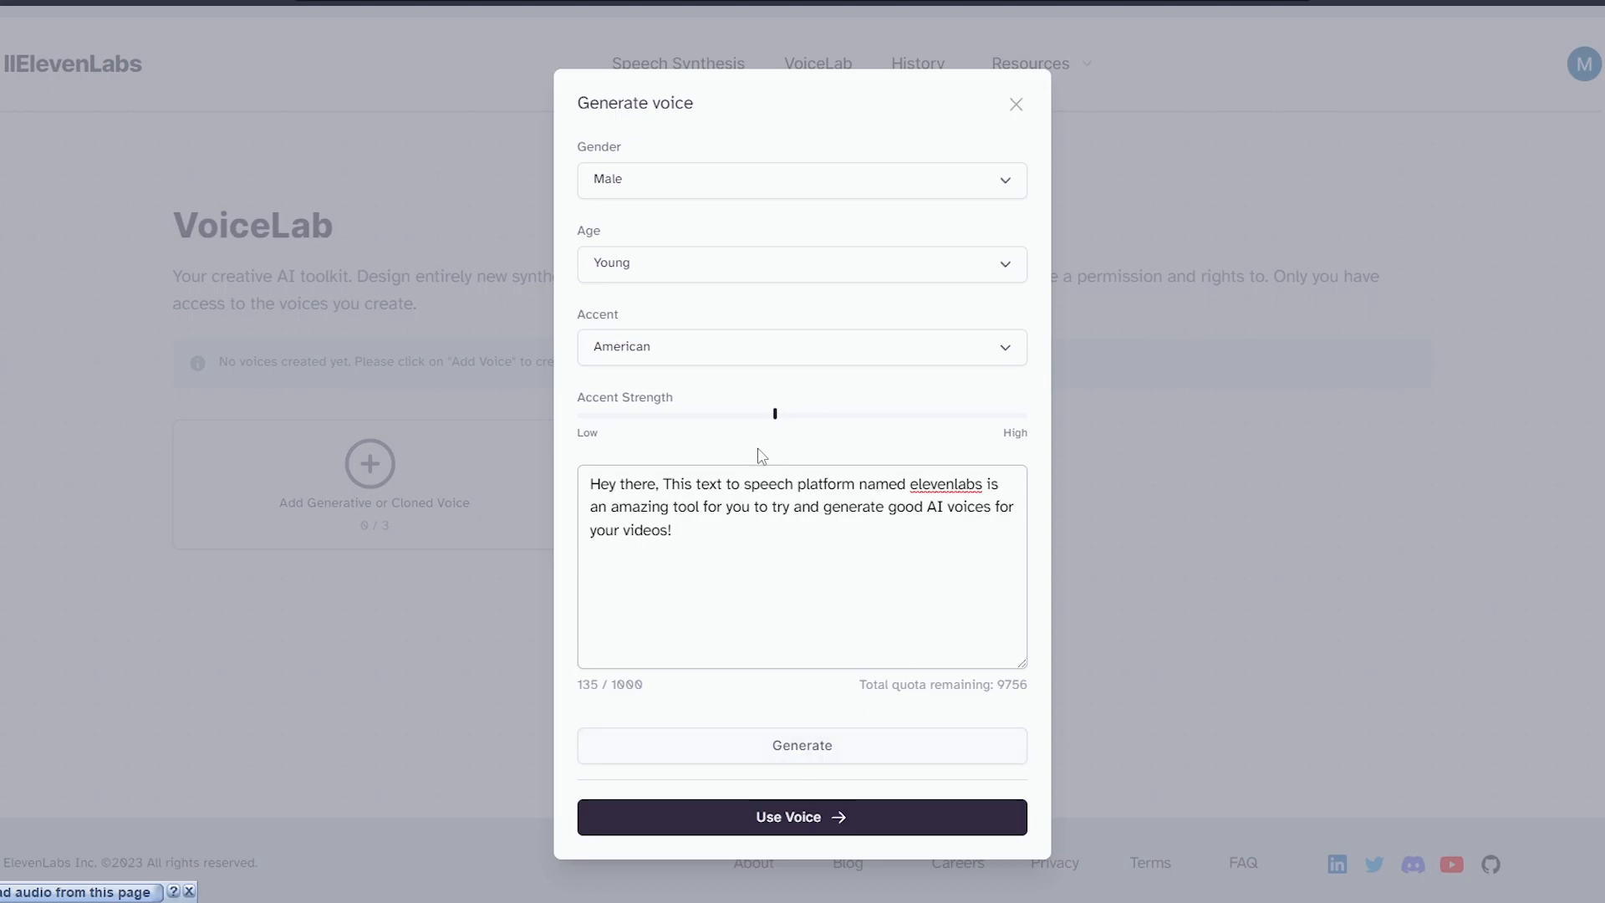
left_click_drag(774, 413, 826, 413)
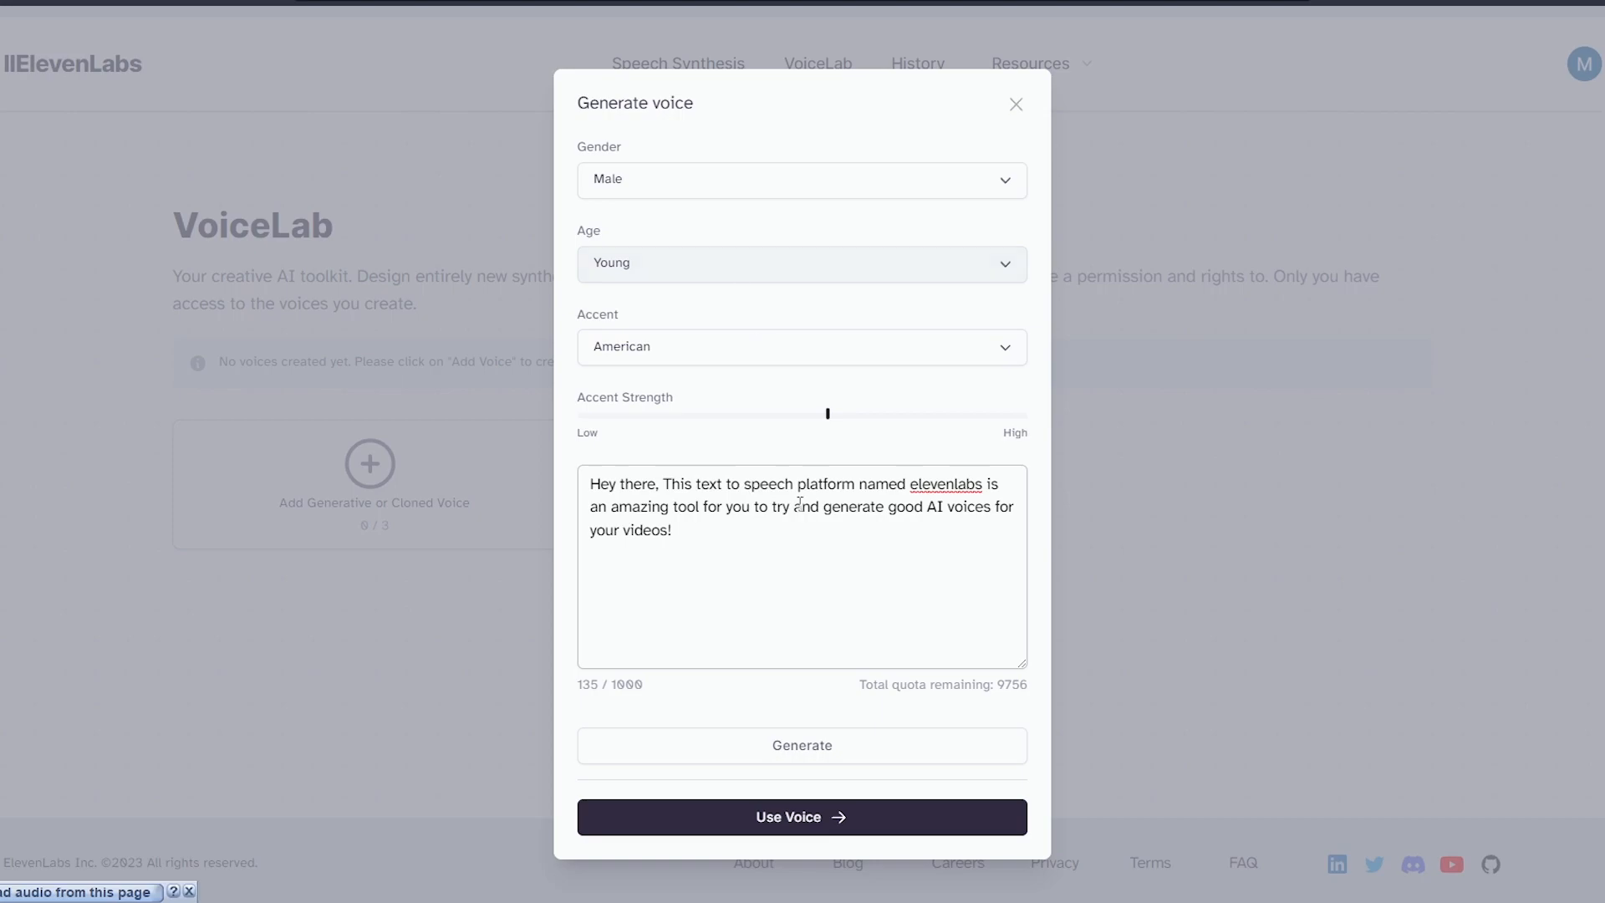
left_click(801, 744)
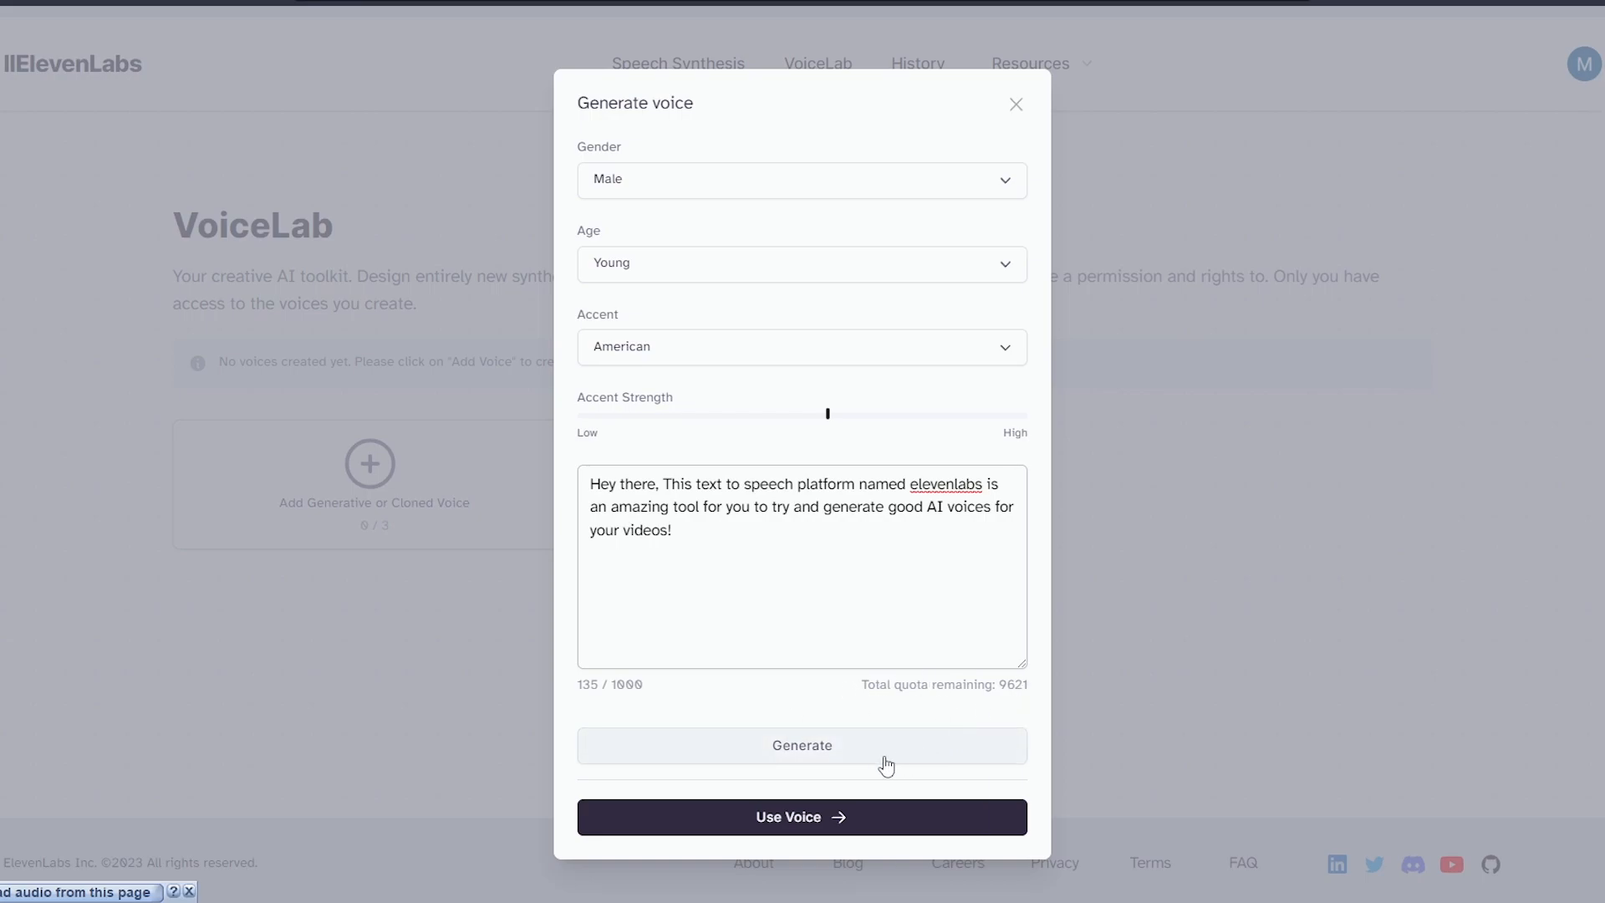
Generate a middle-aged male sample, then switch gender to Female and generate the American female voice
left_click(801, 263)
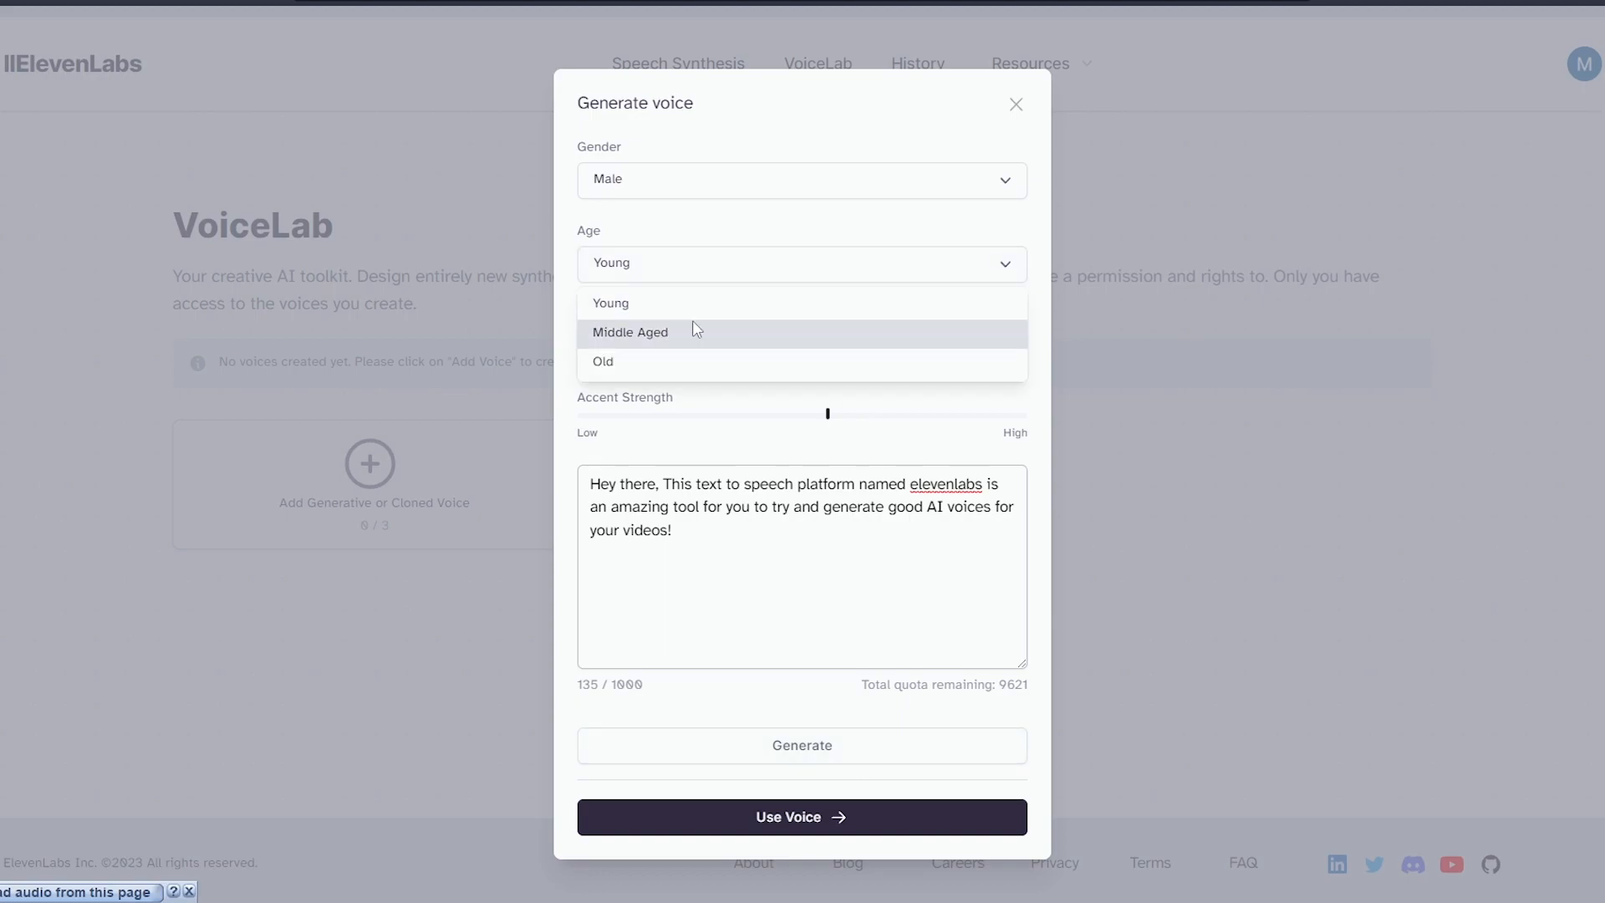
left_click(631, 331)
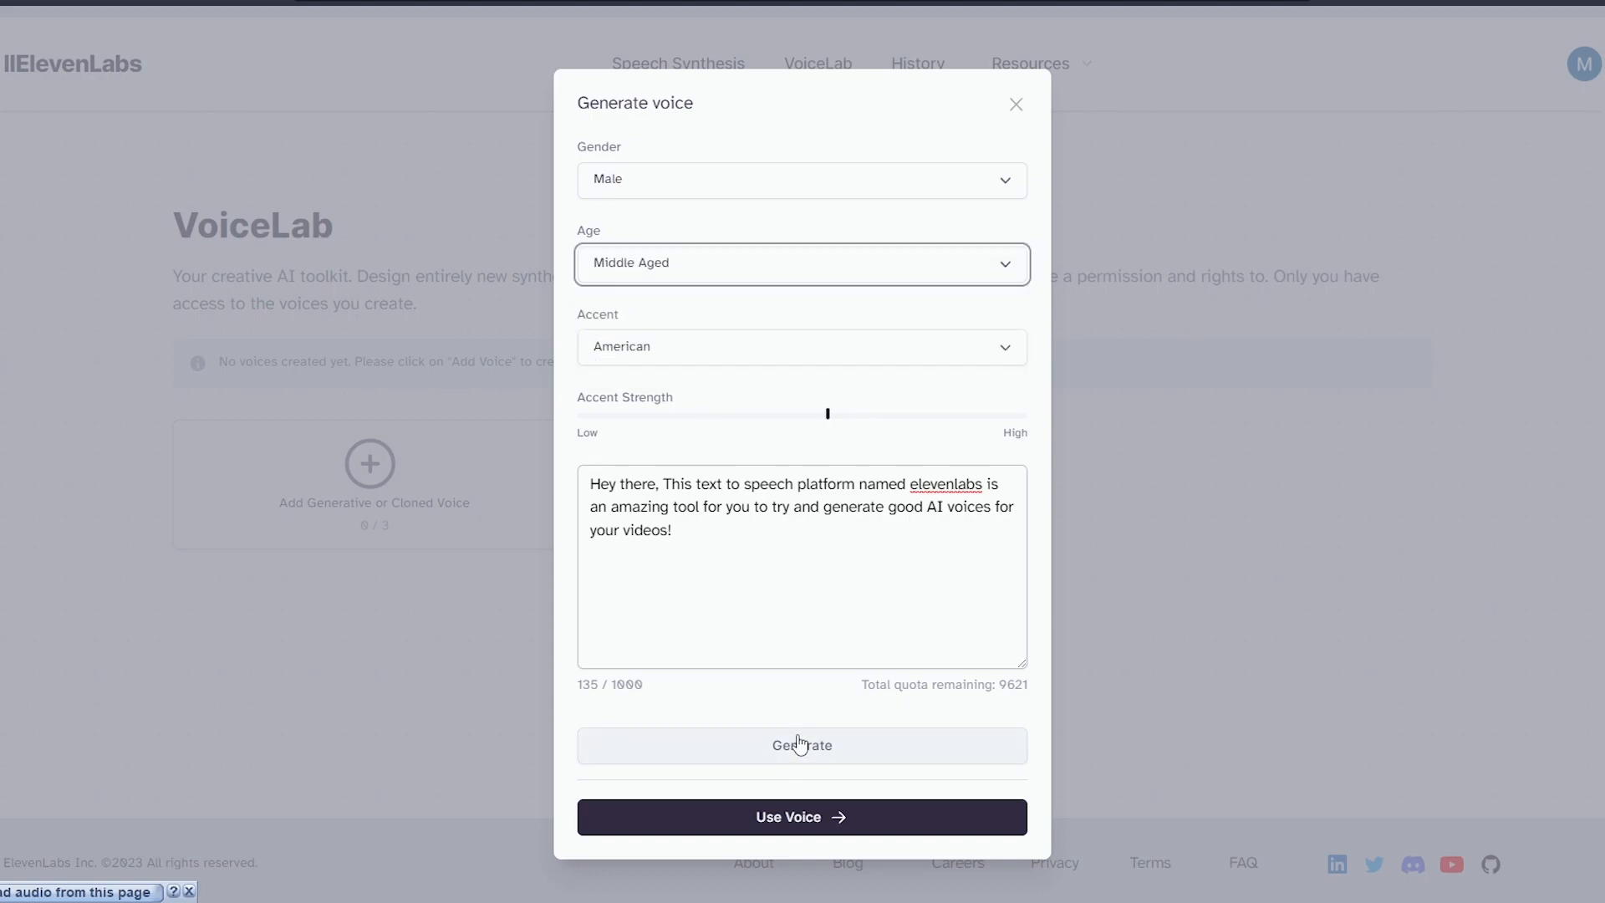
left_click(801, 178)
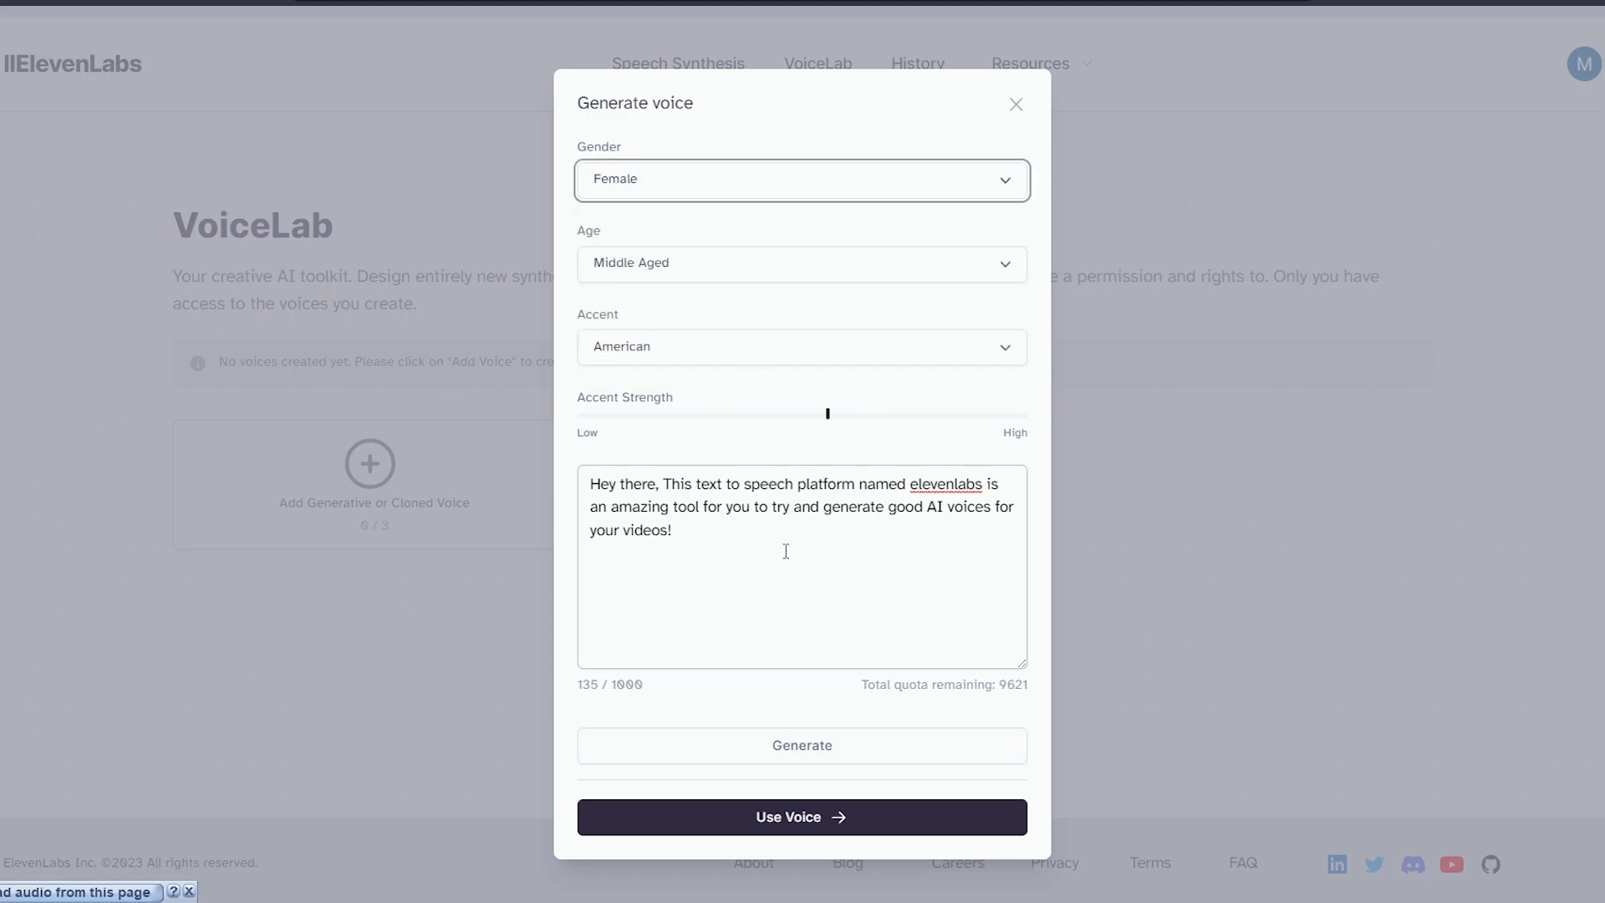
left_click(801, 744)
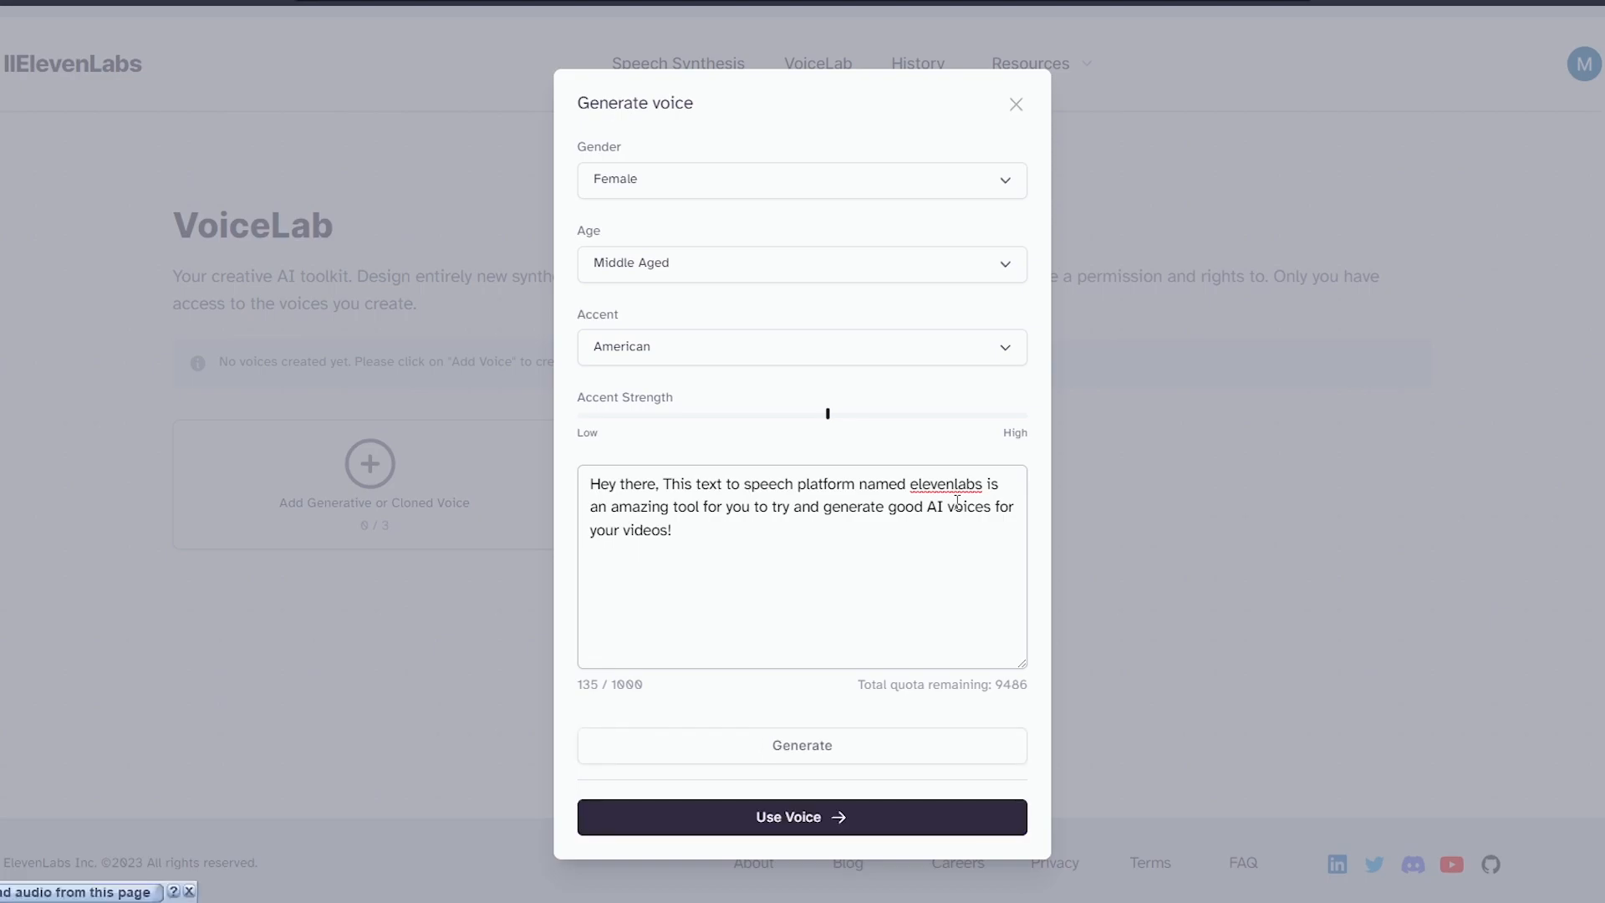
mouse_move(523, 831)
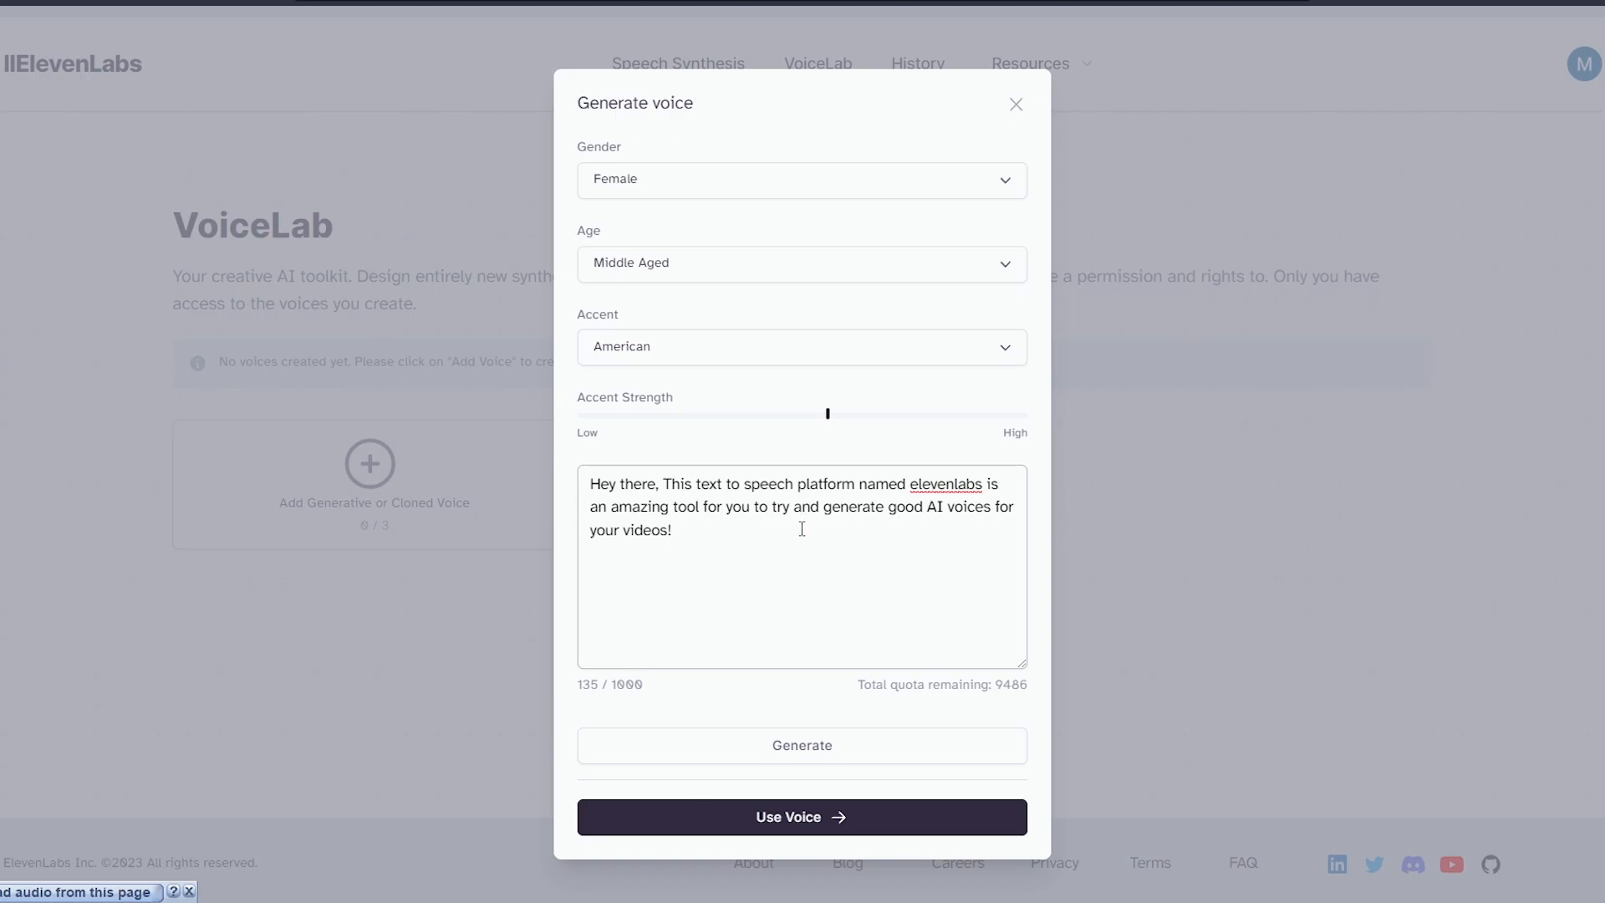
mouse_move(711, 535)
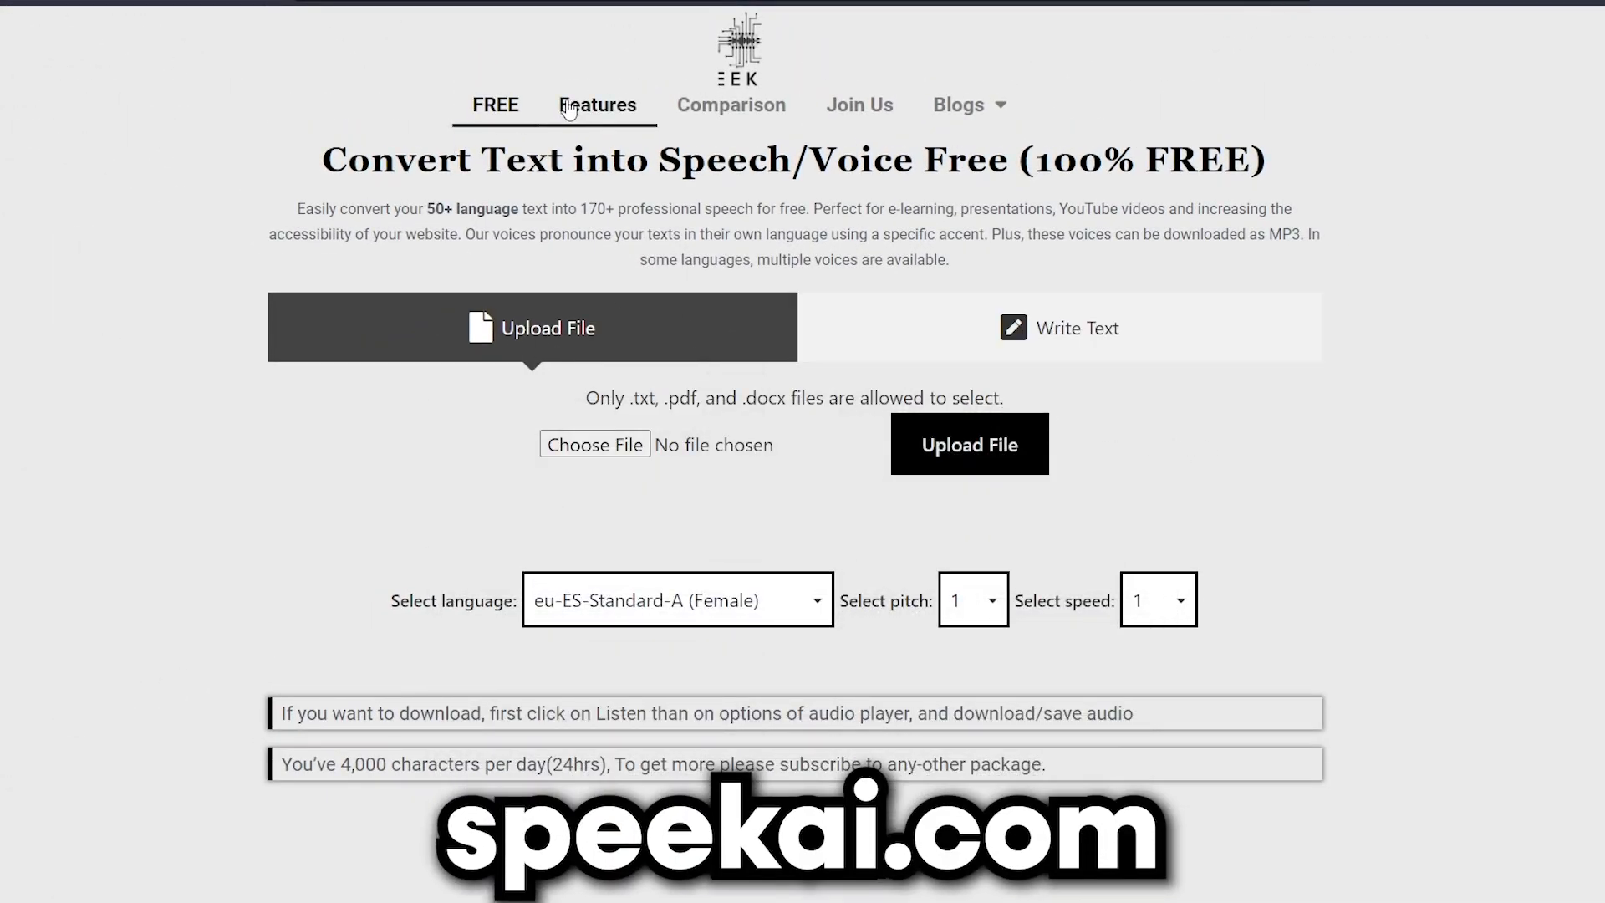
Review Speek AI's Features and Comparison sections, then return to the free text-to-speech converter
left_click(598, 104)
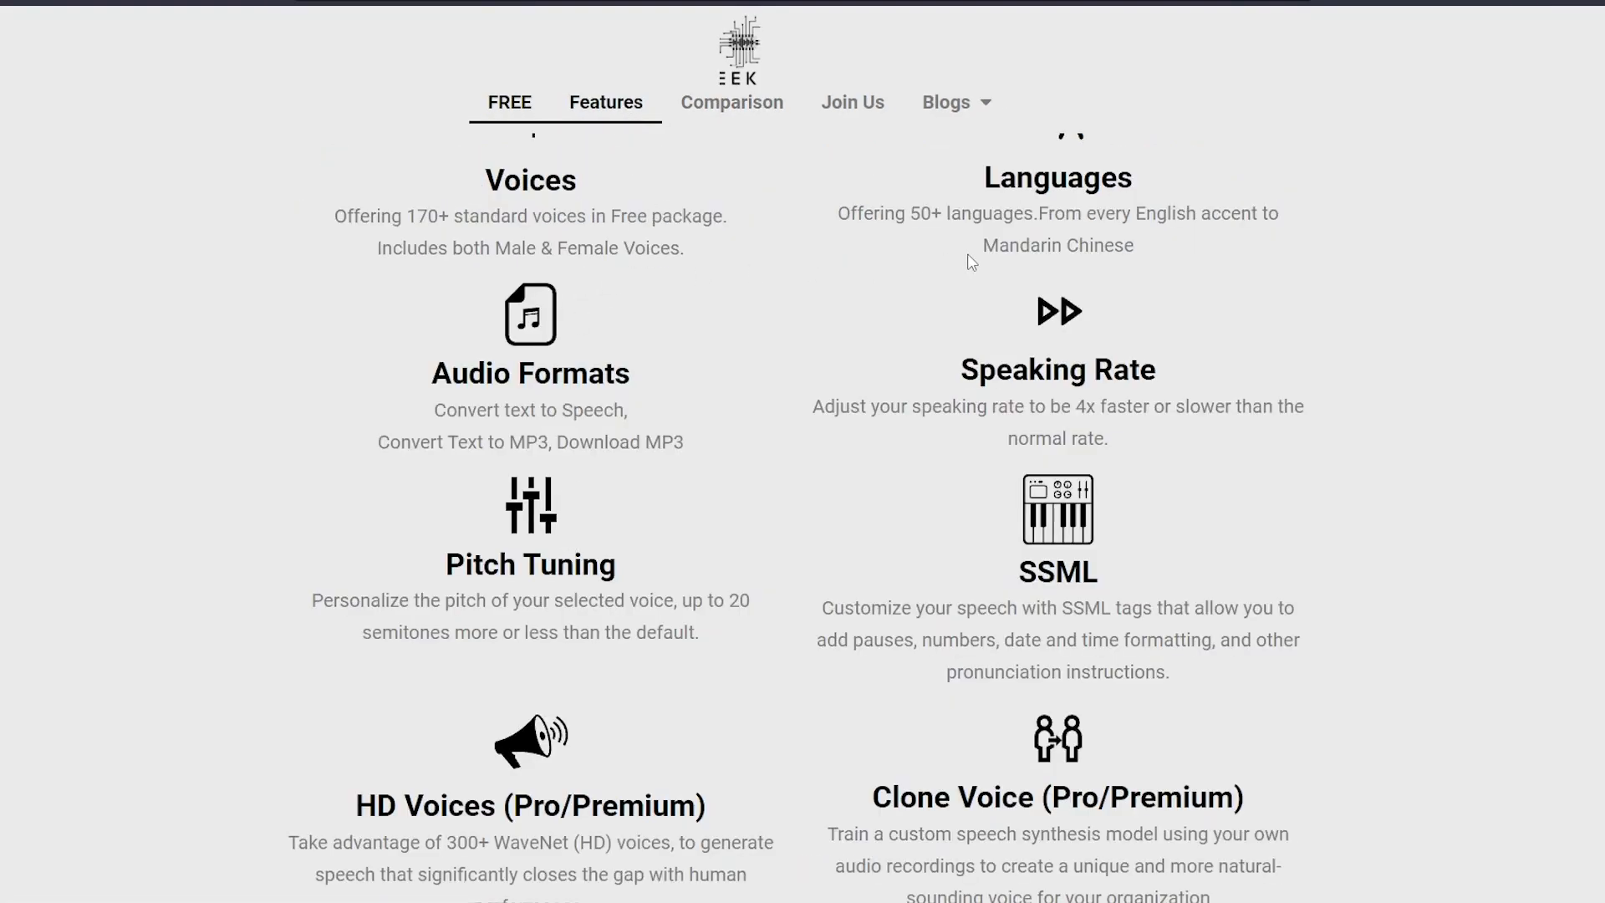
scroll("down", 3)
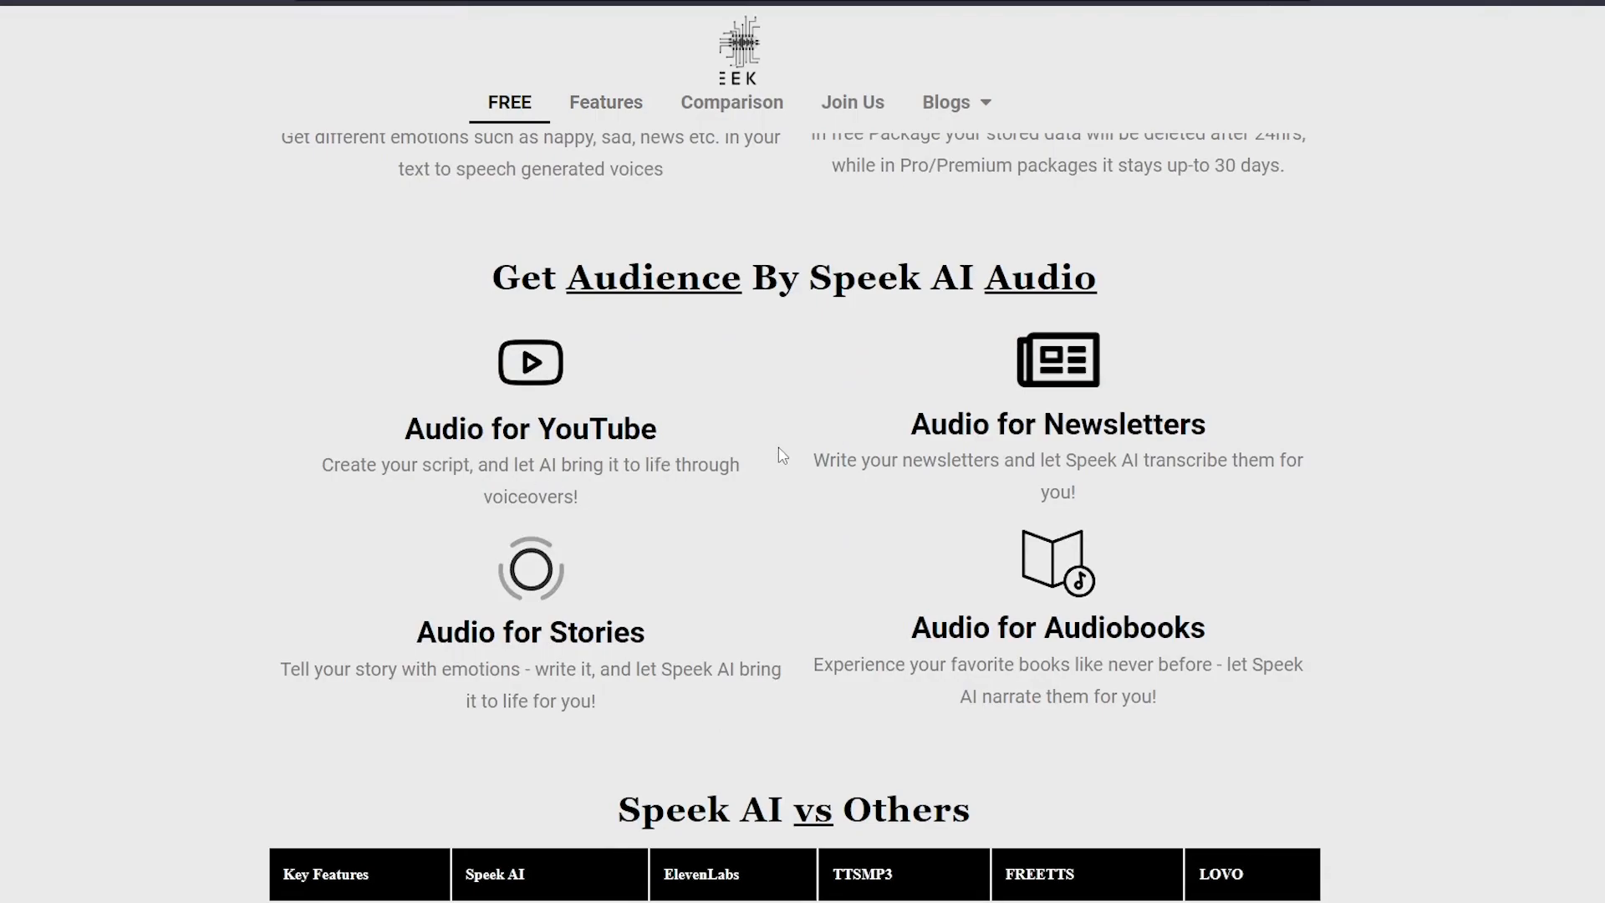
left_click(731, 102)
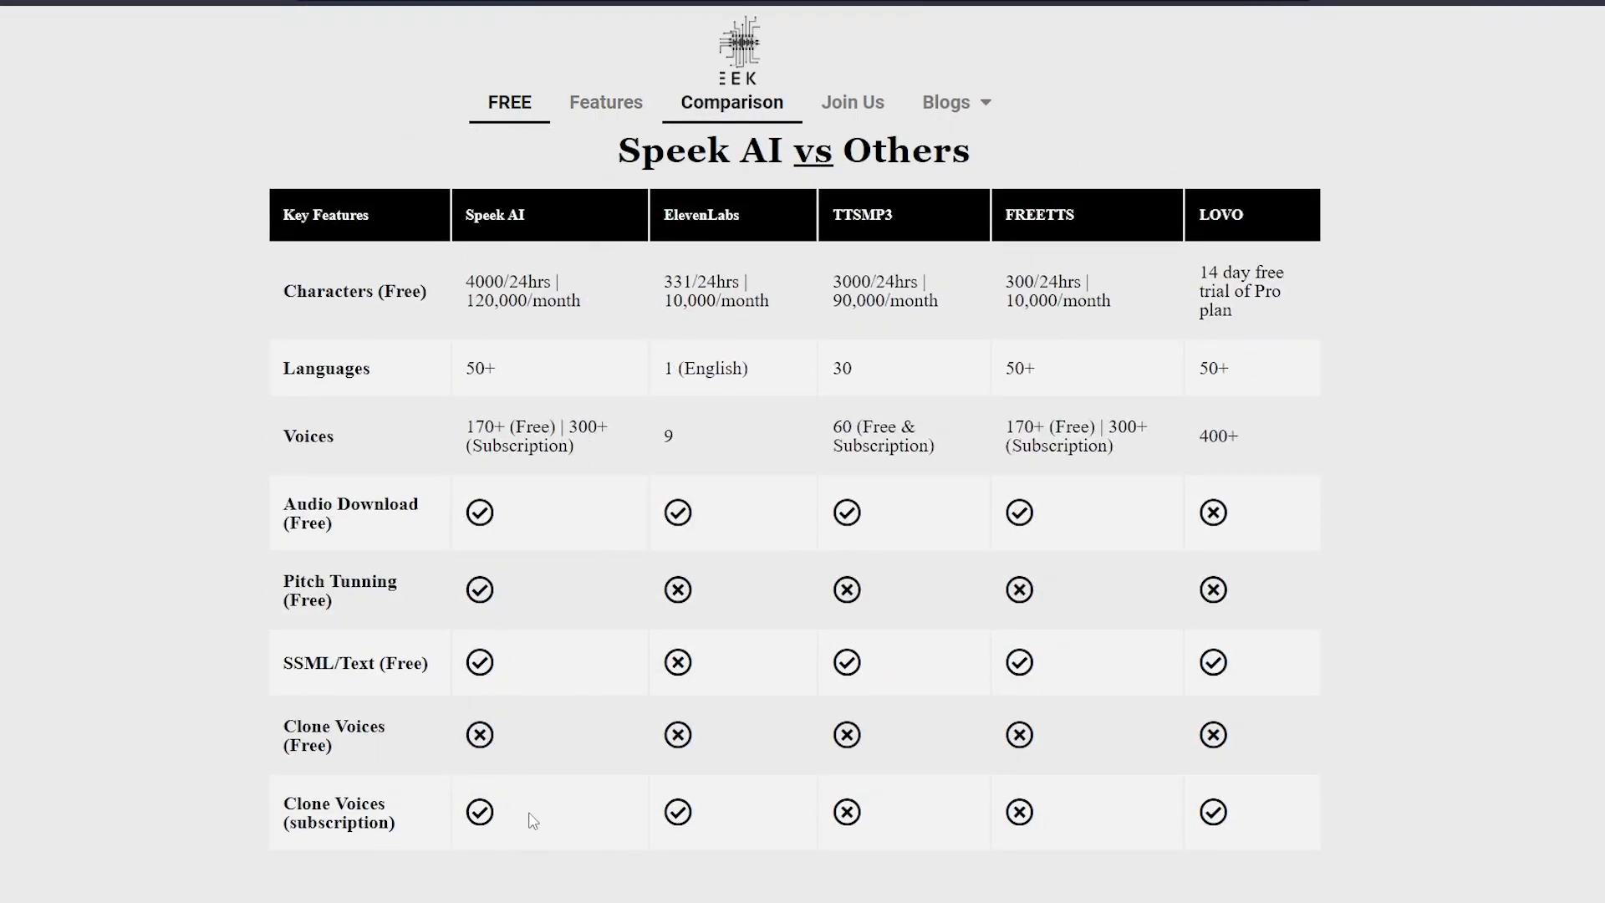
mouse_move(1433, 646)
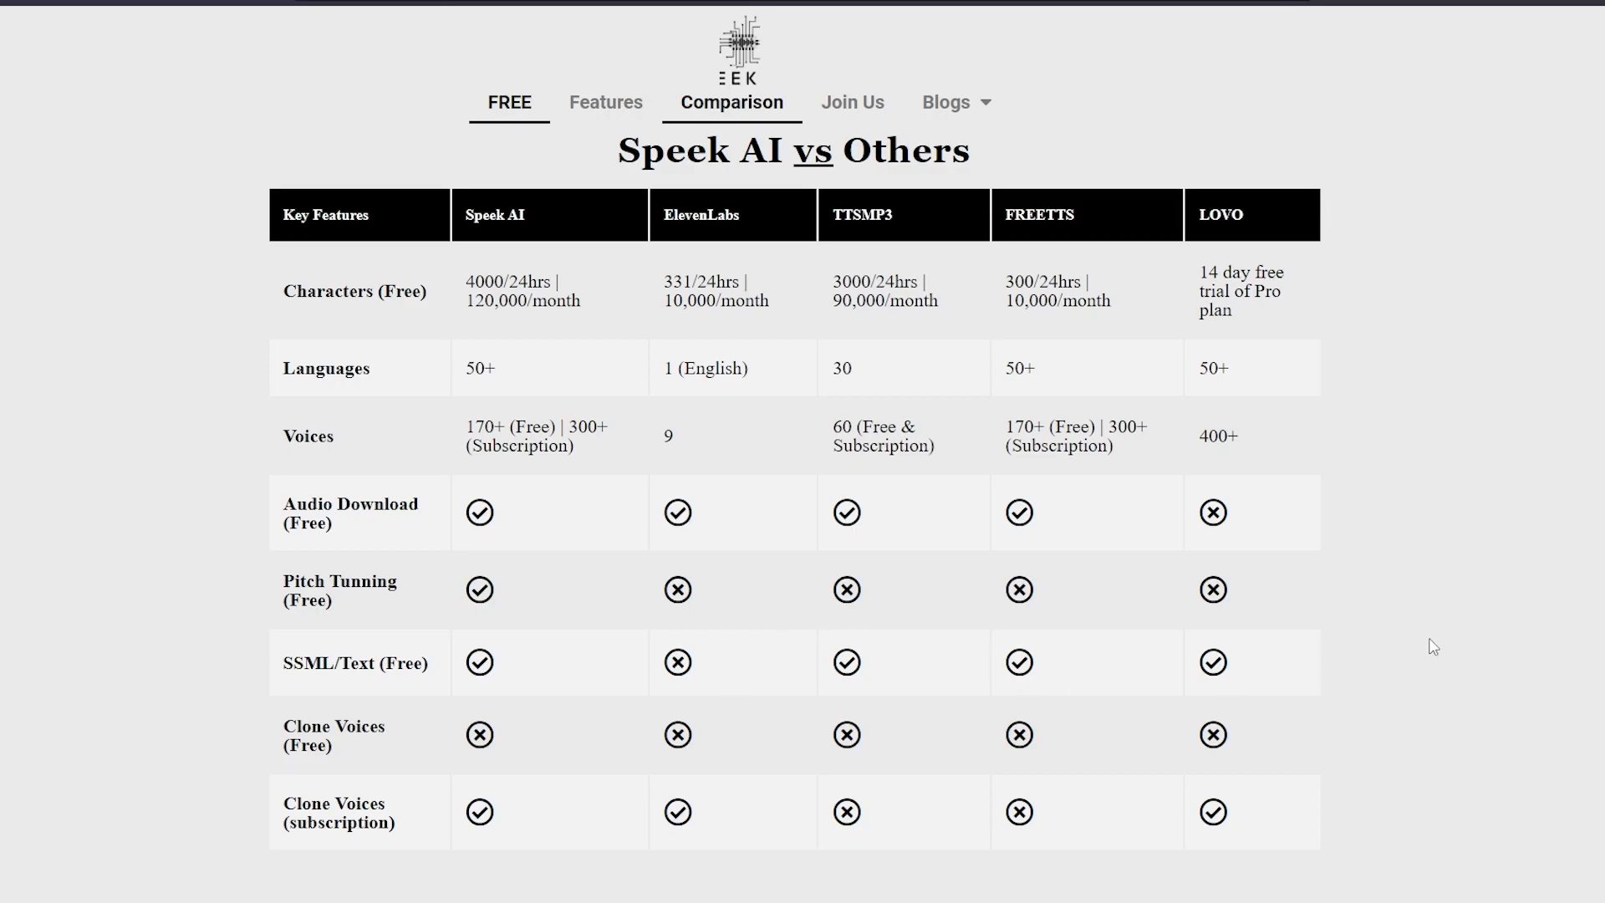
mouse_move(1426, 632)
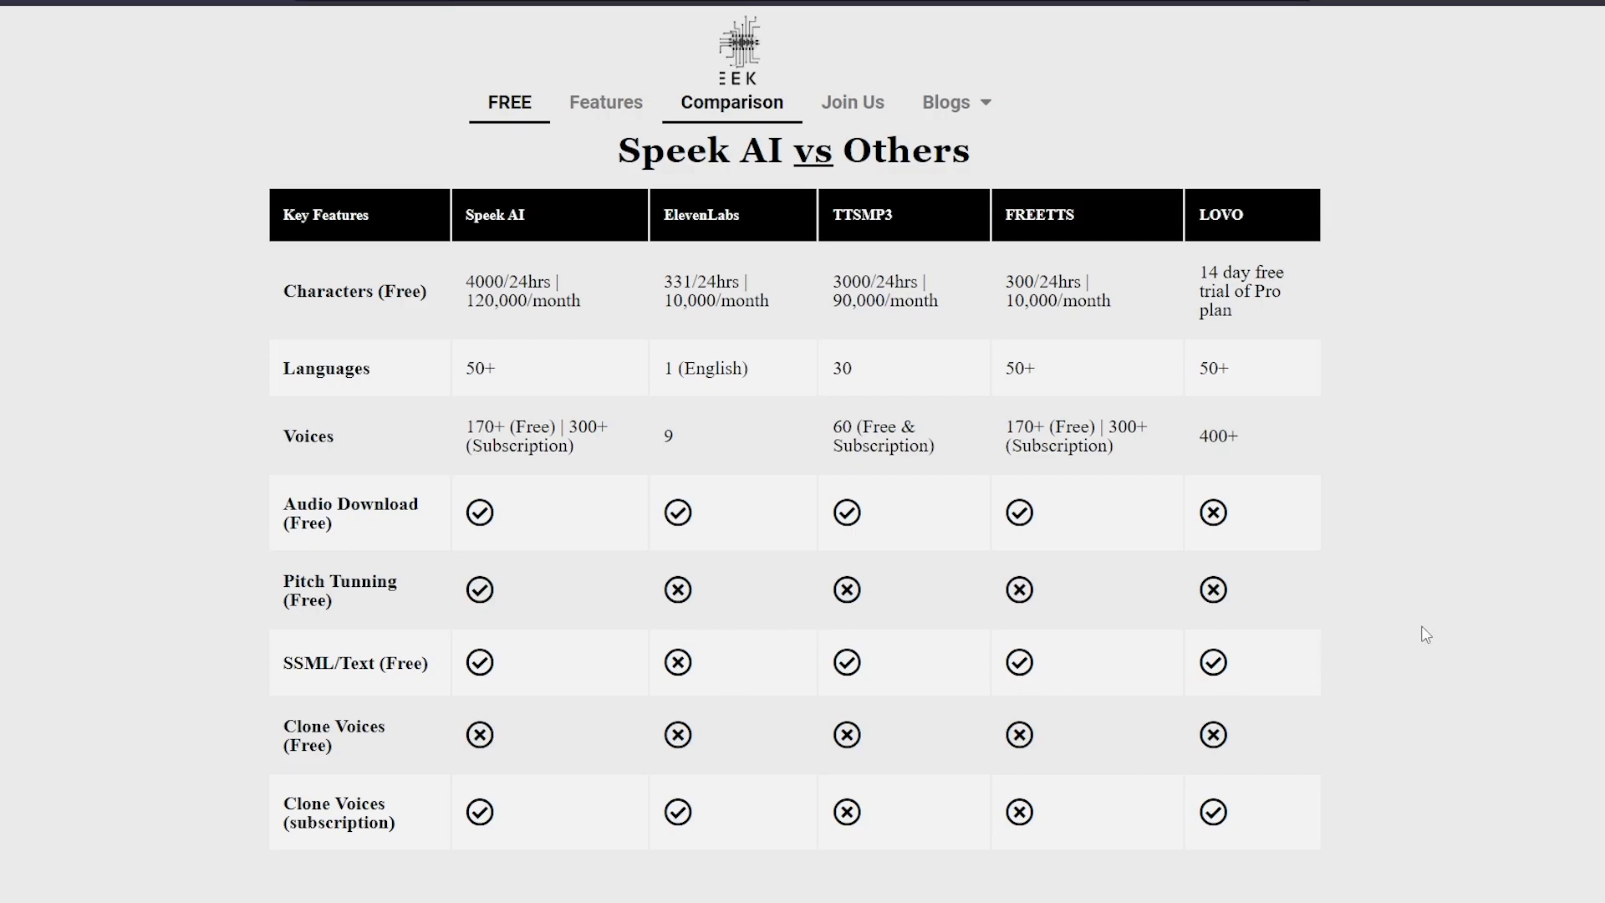
left_click(605, 102)
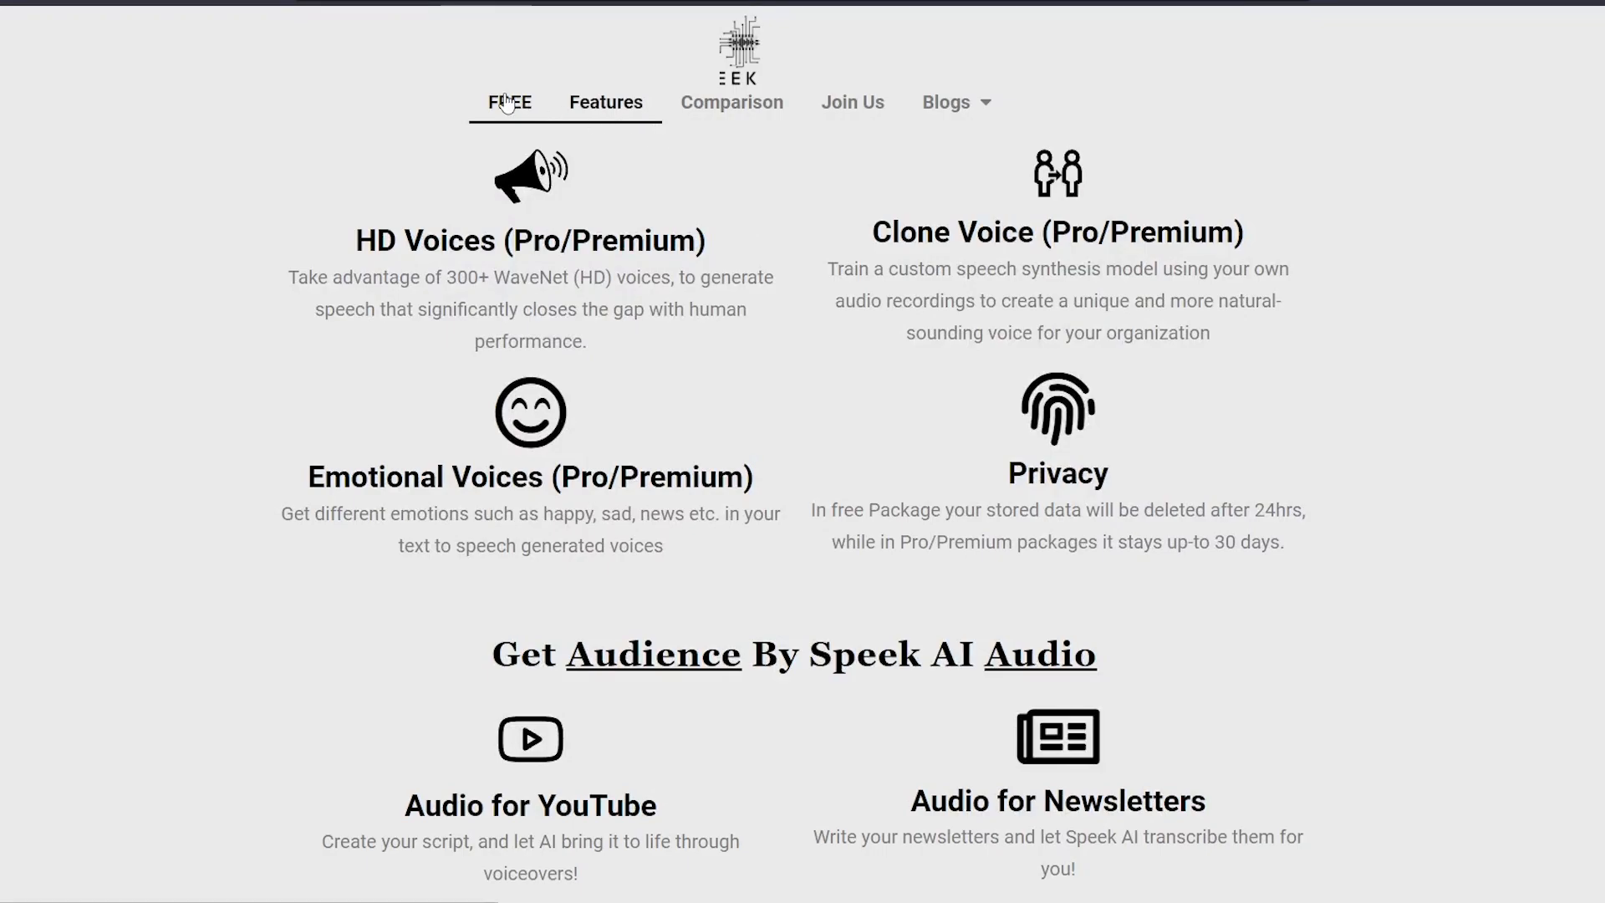
left_click(509, 102)
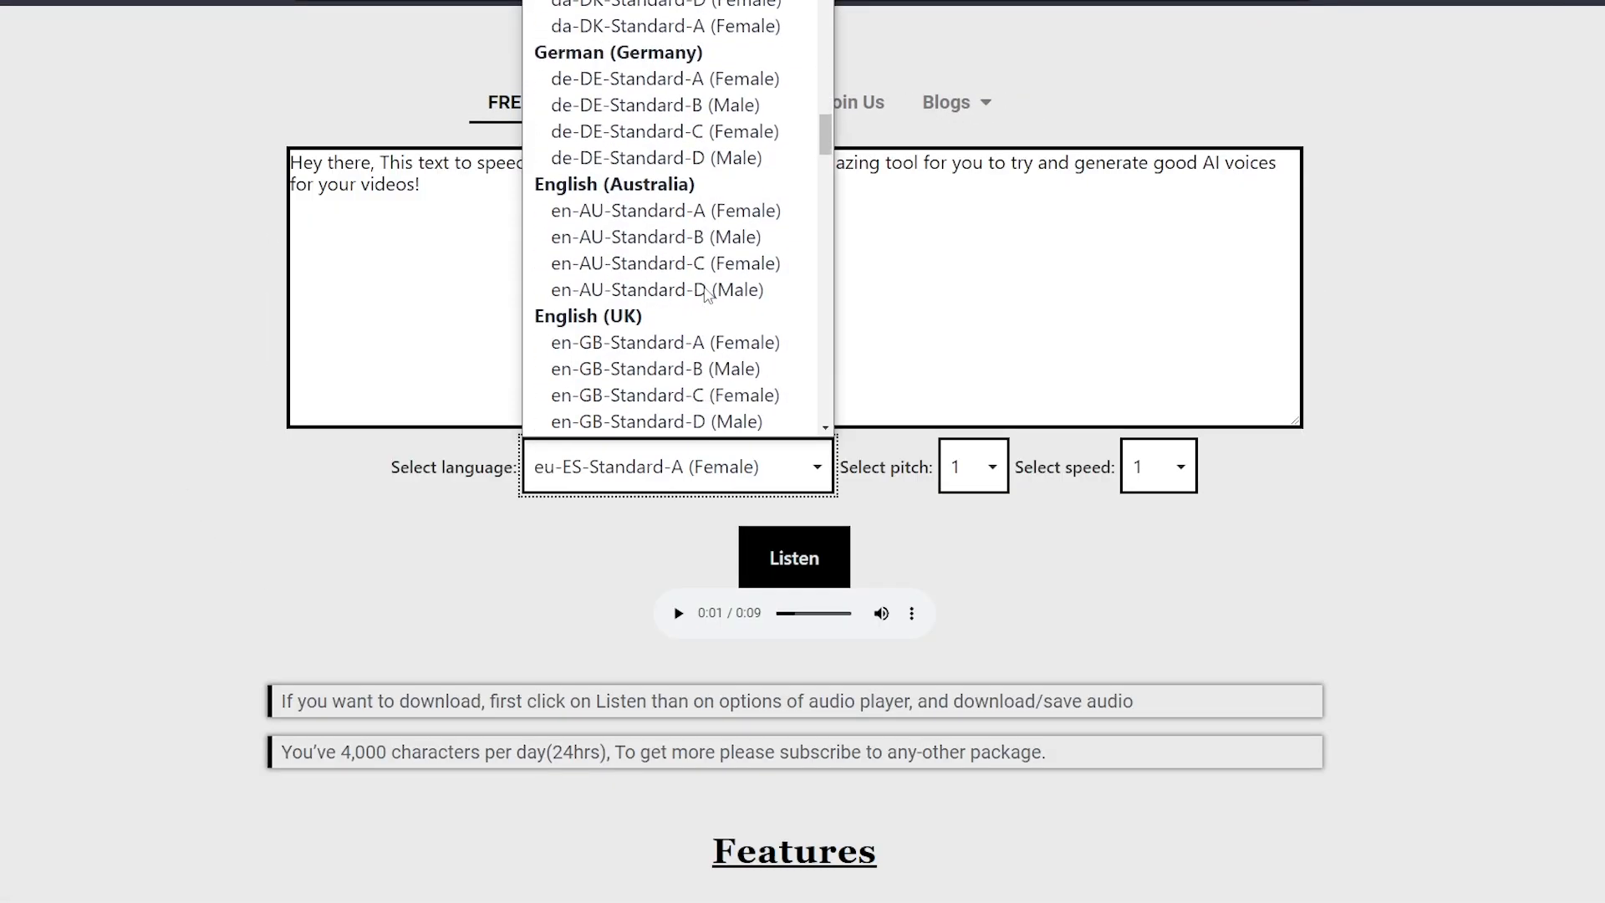
Voice the sentence with a US English male voice and lower the pitch to -3
scroll("down", 3)
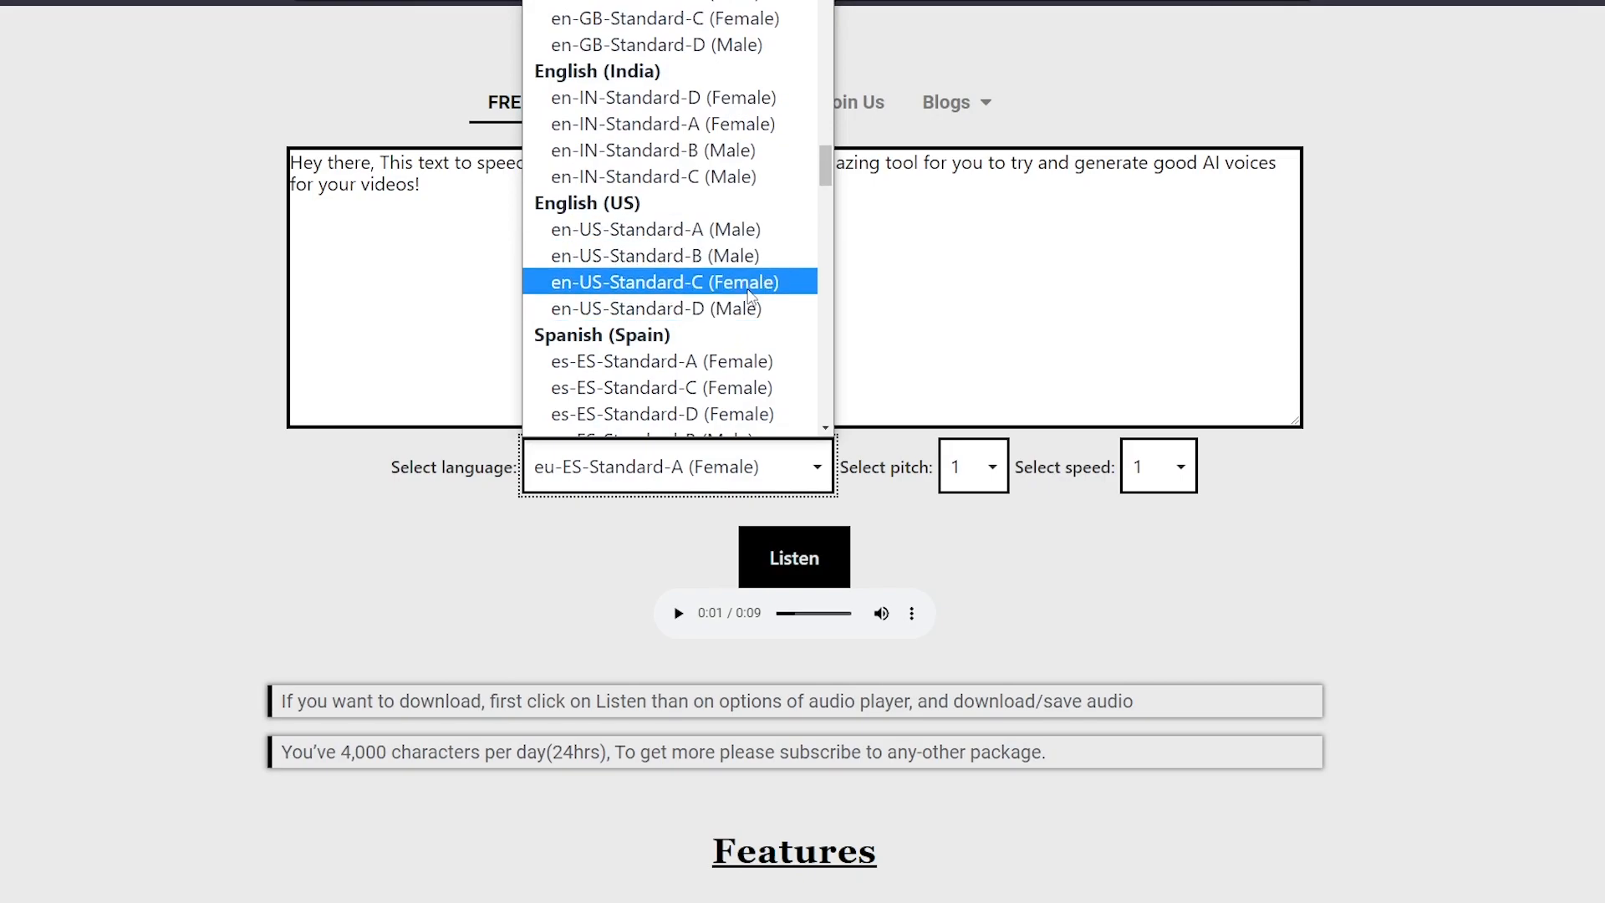
left_click(653, 255)
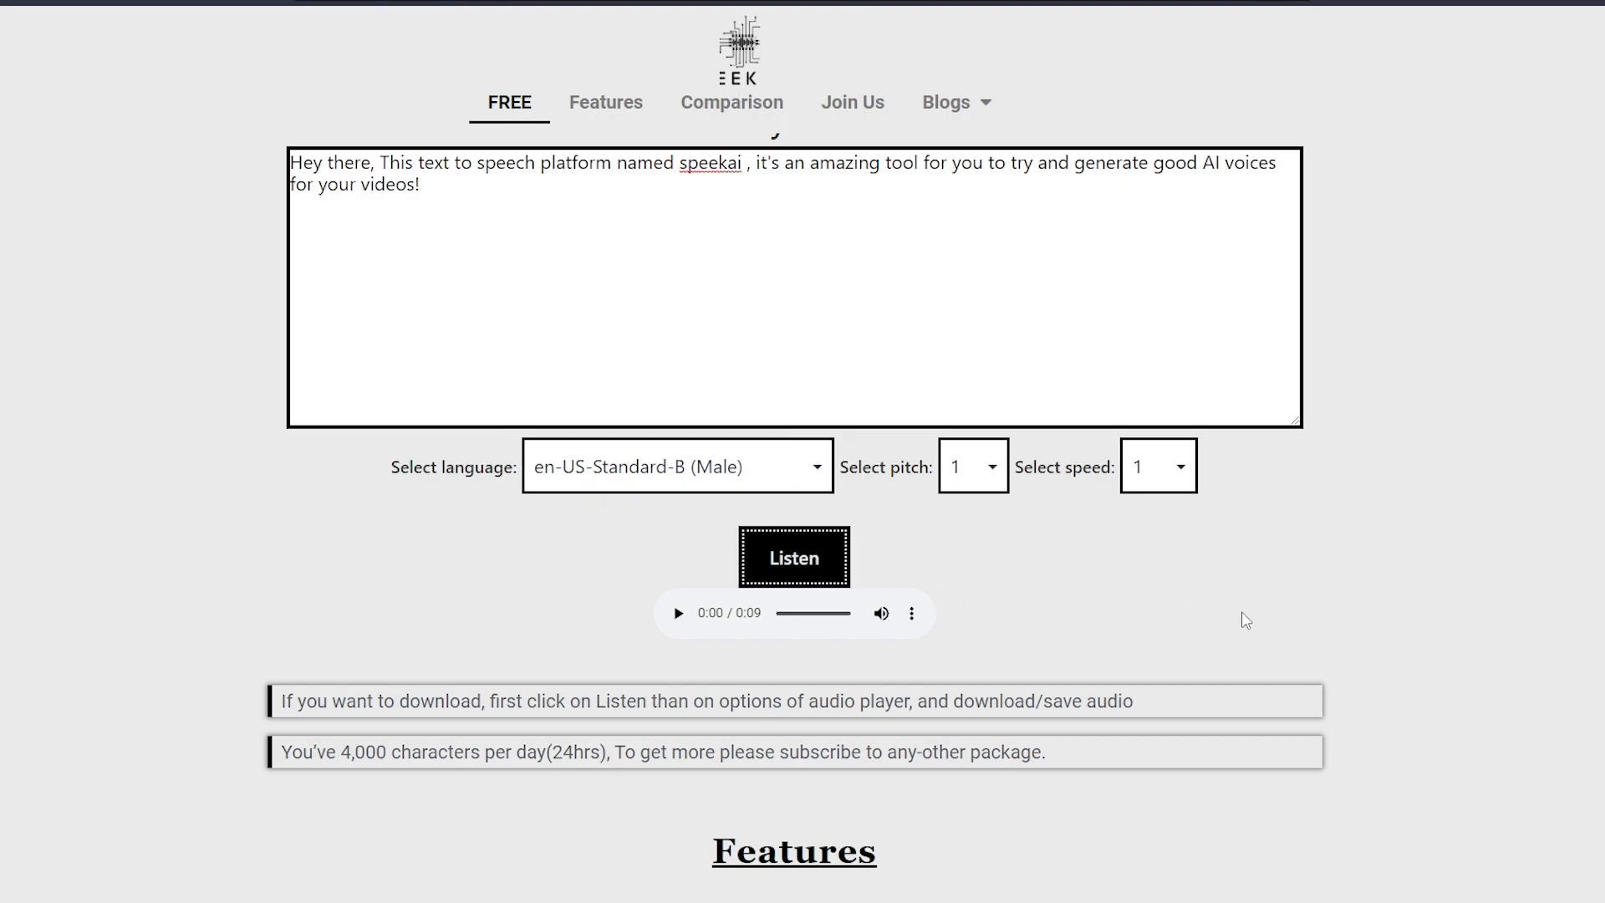
mouse_move(1187, 615)
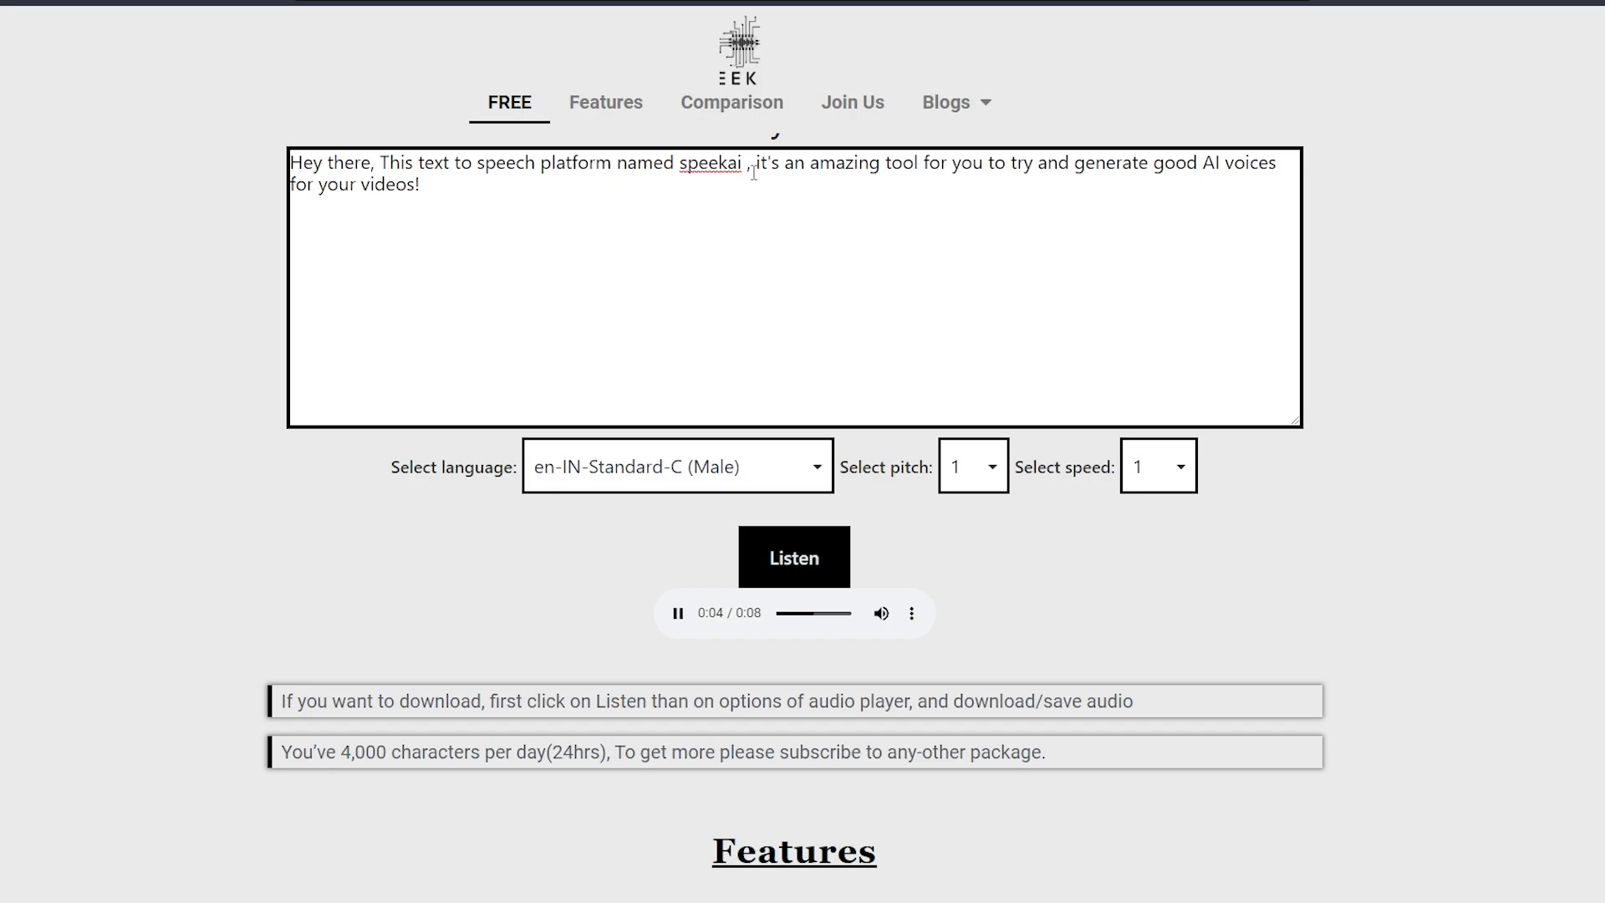
scroll("down", 3)
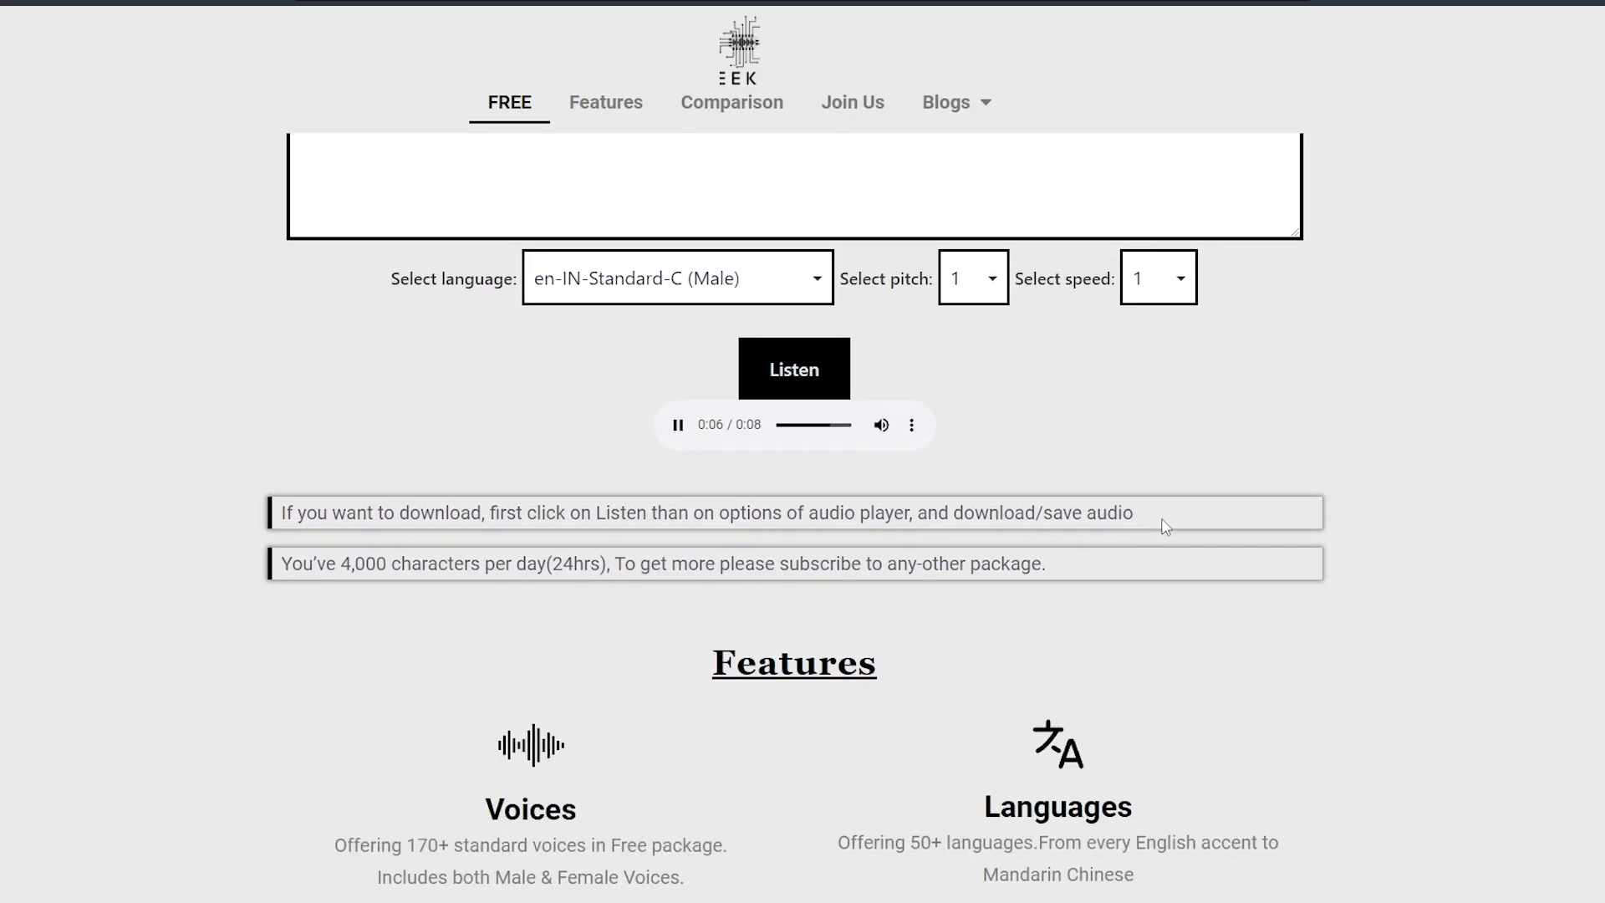
left_click(970, 277)
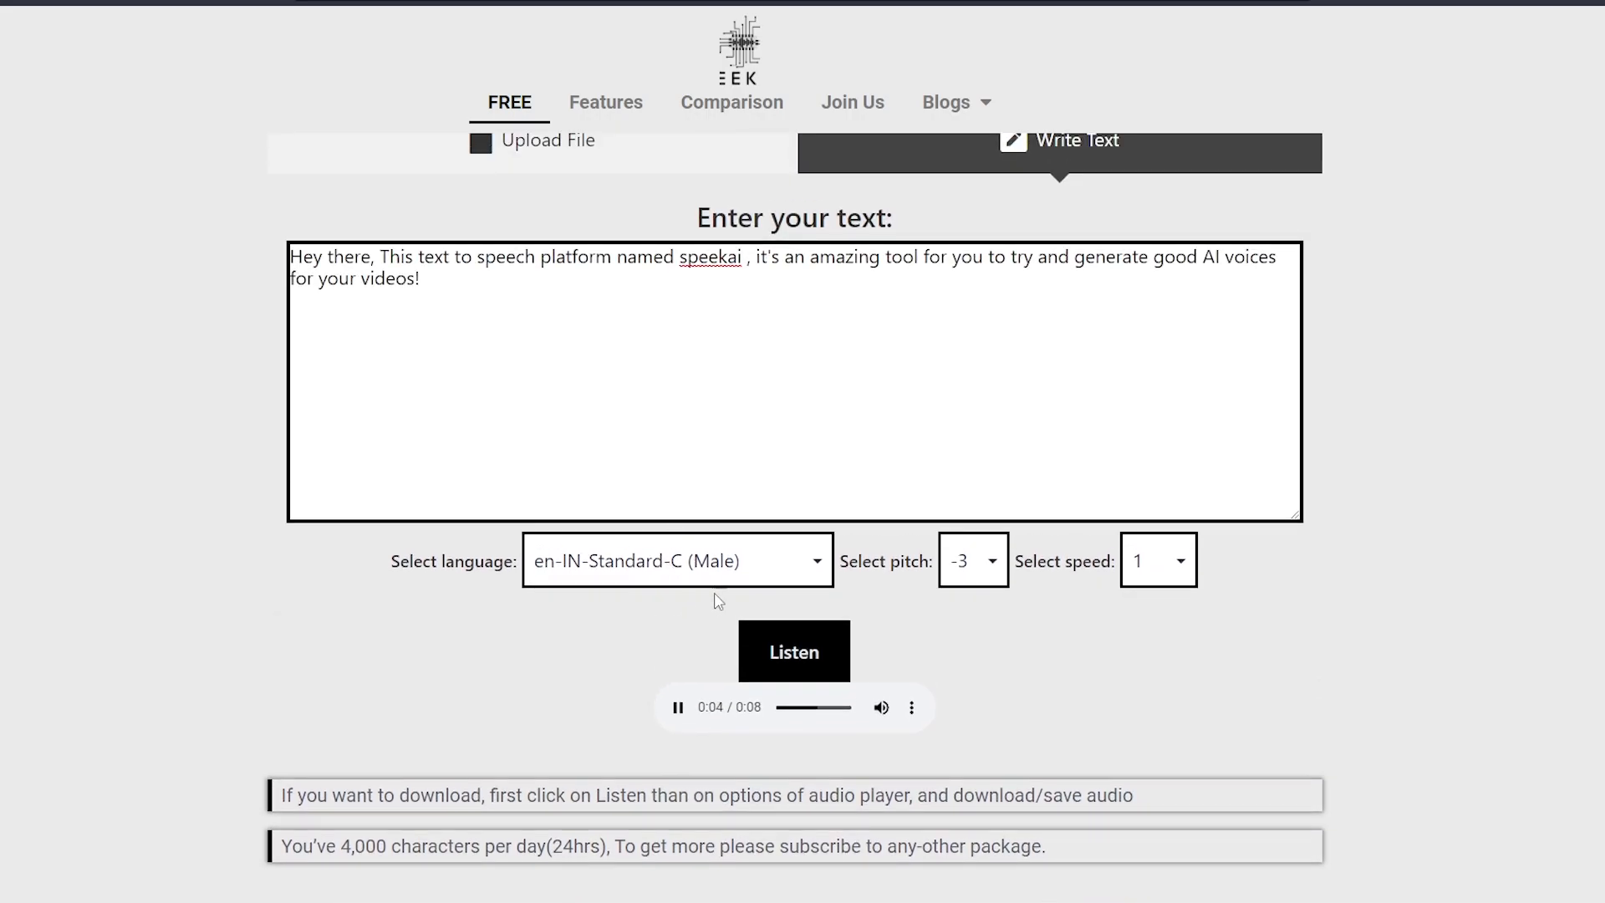
Switch the voice to en-GB-Standard-A (UK English female voice A)
left_click(676, 560)
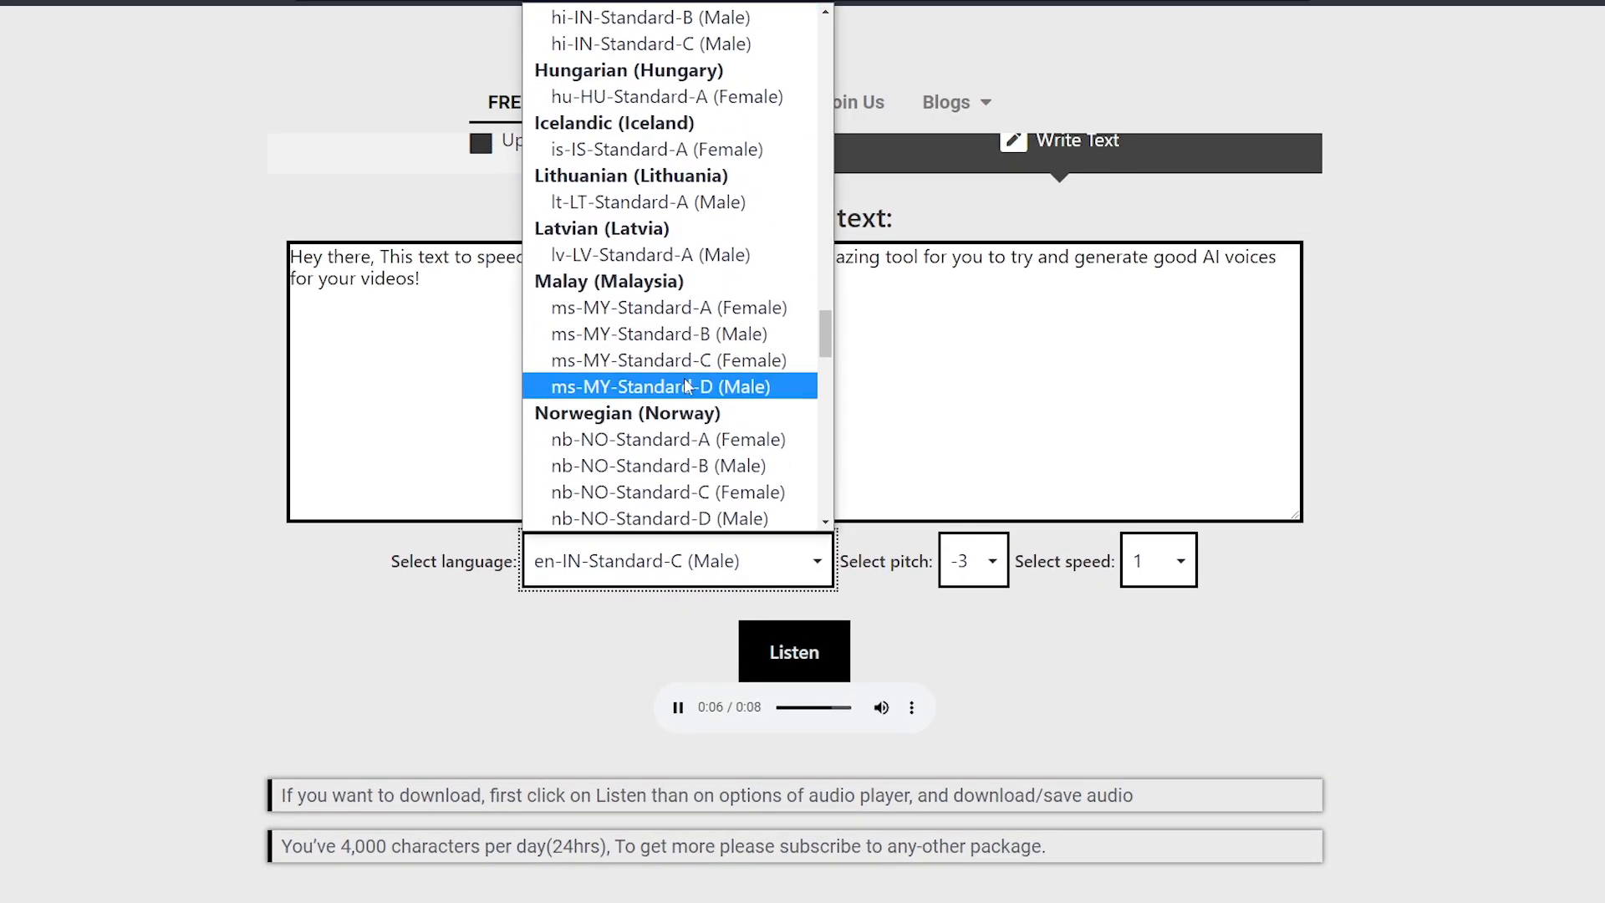
scroll("down", 3)
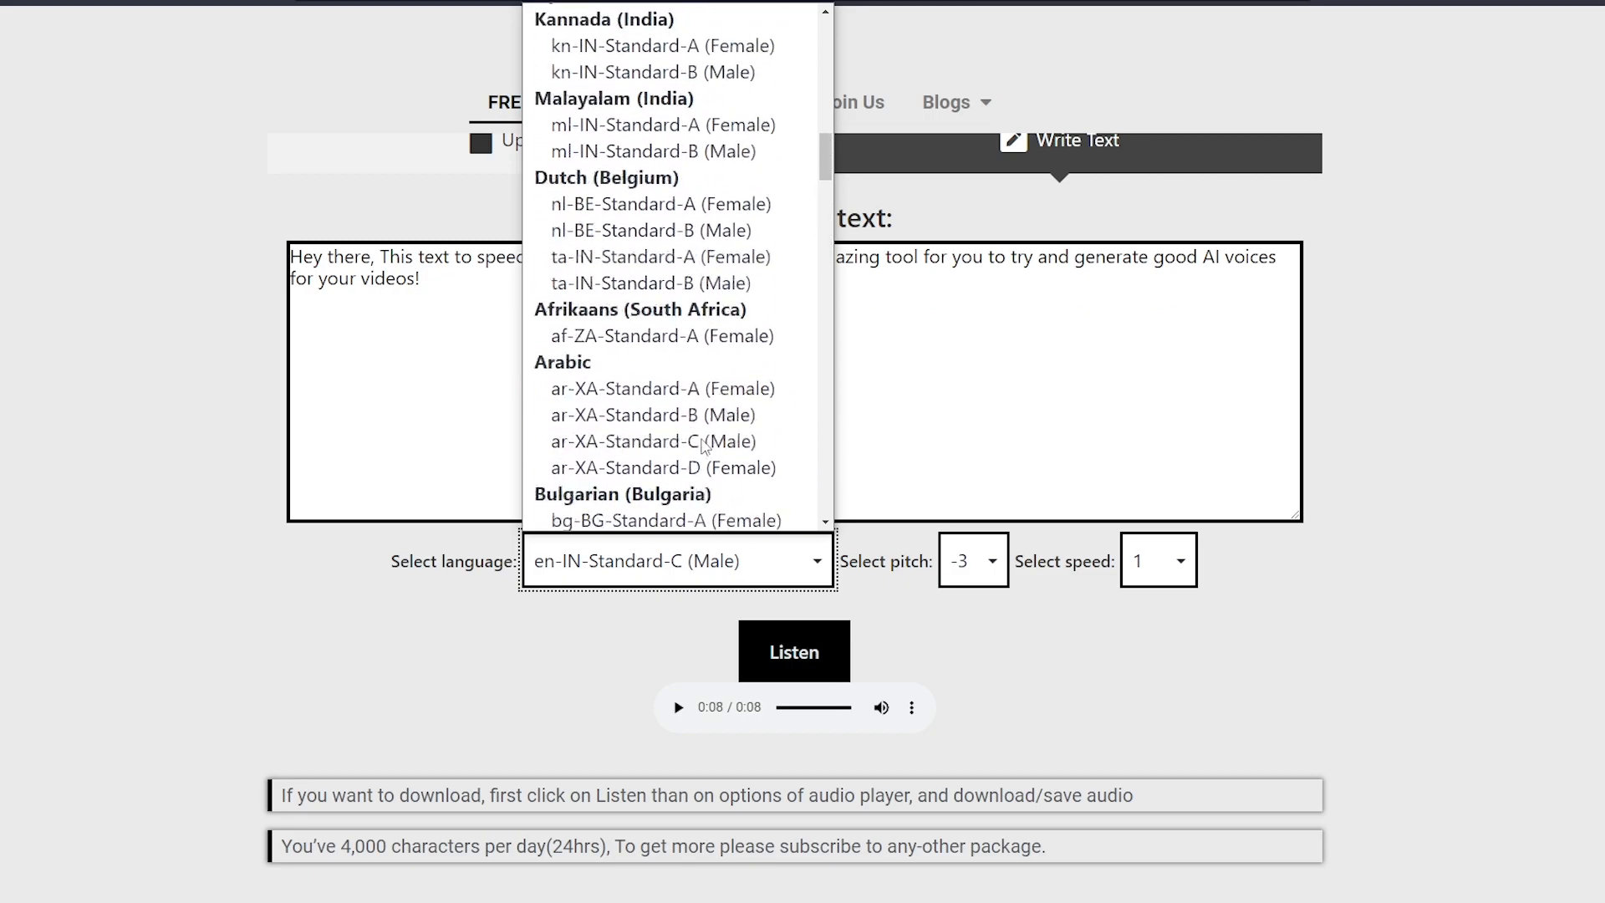
scroll("down", 3)
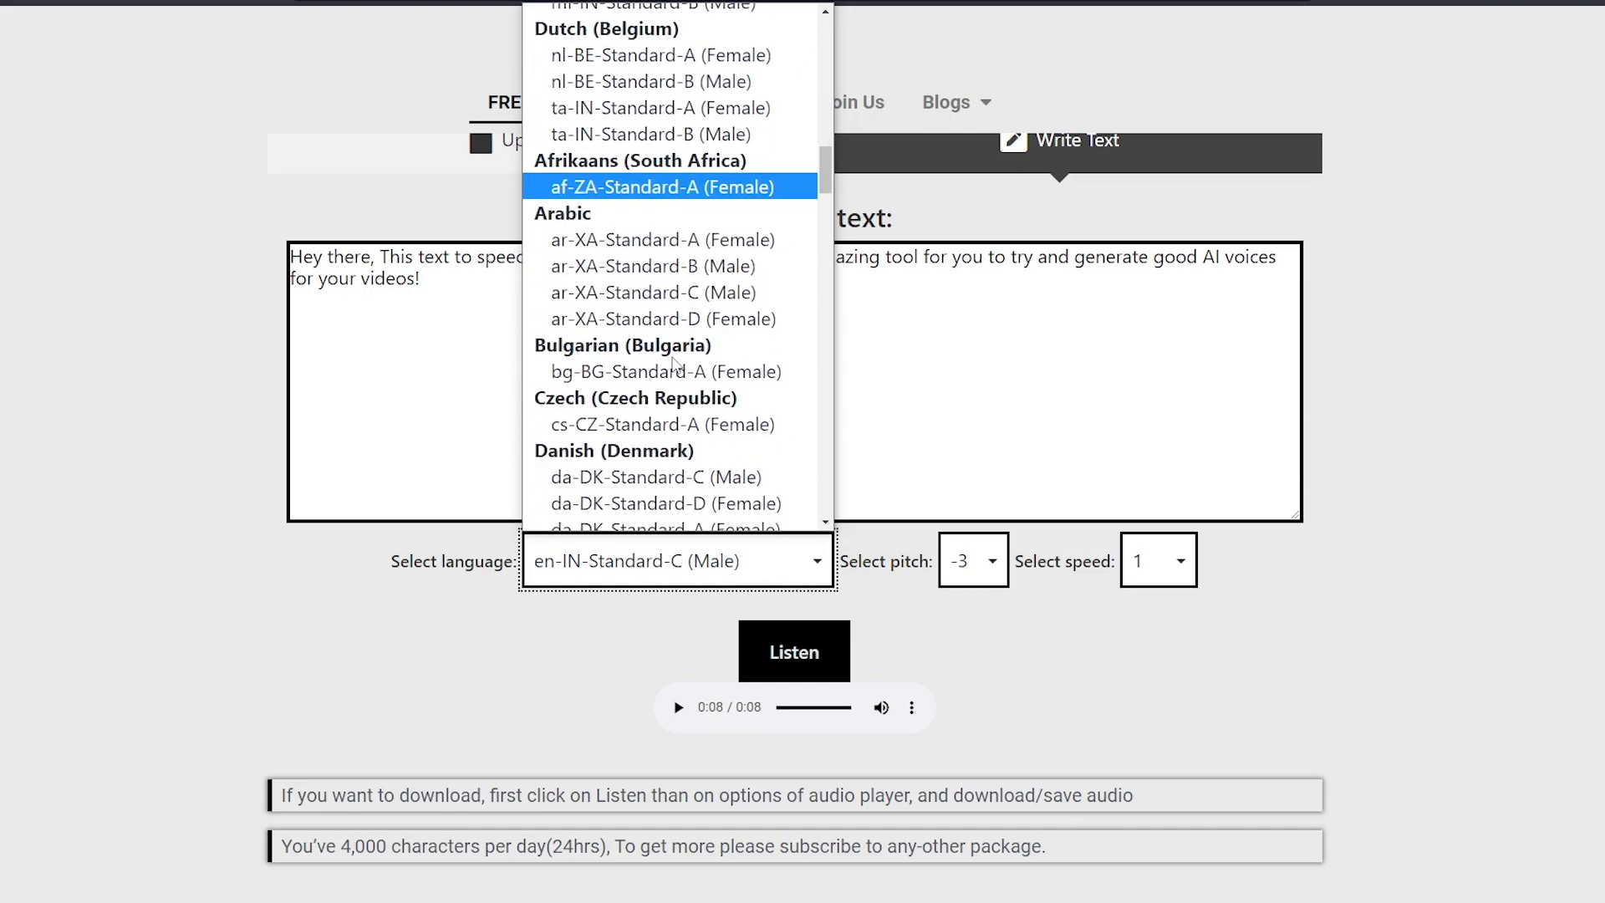
scroll("down", 3)
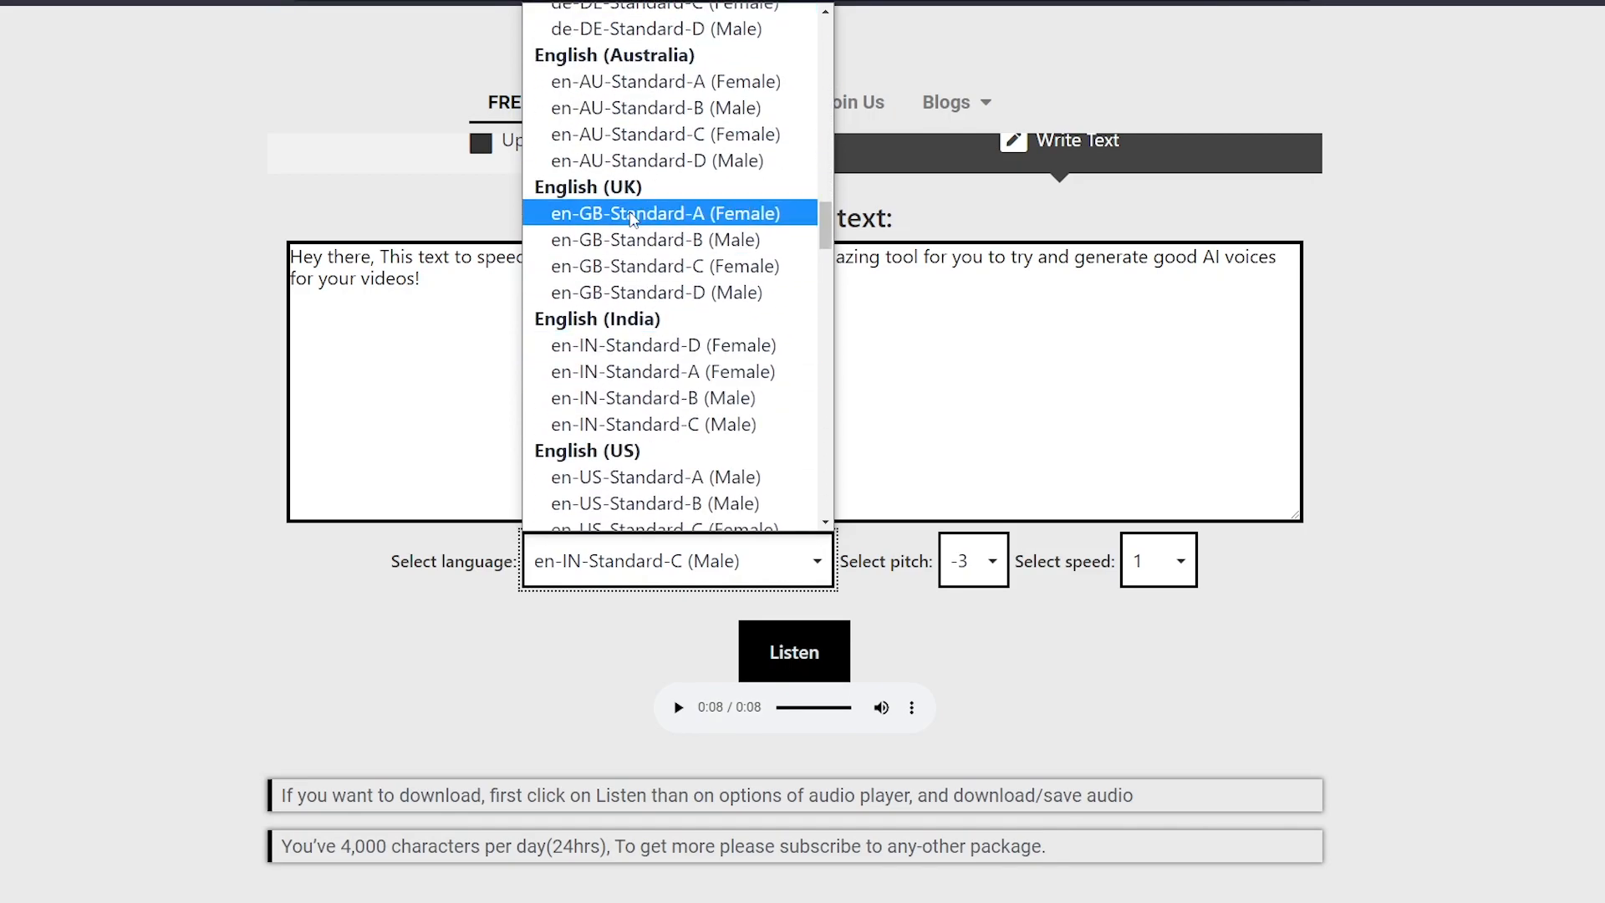
mouse_move(744, 216)
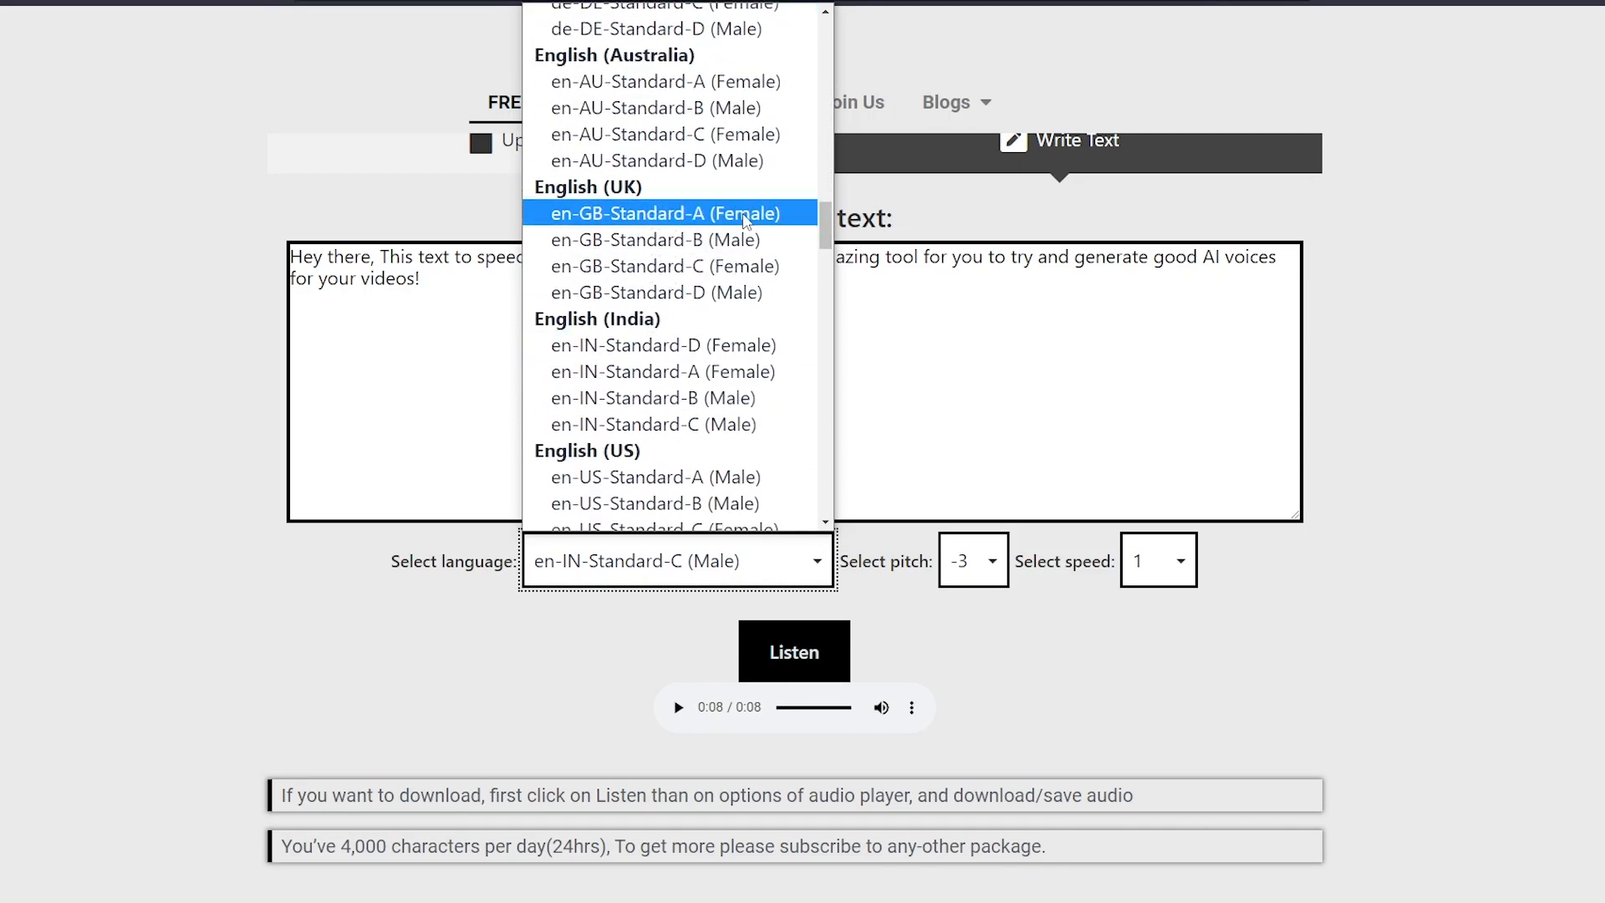
left_click(664, 212)
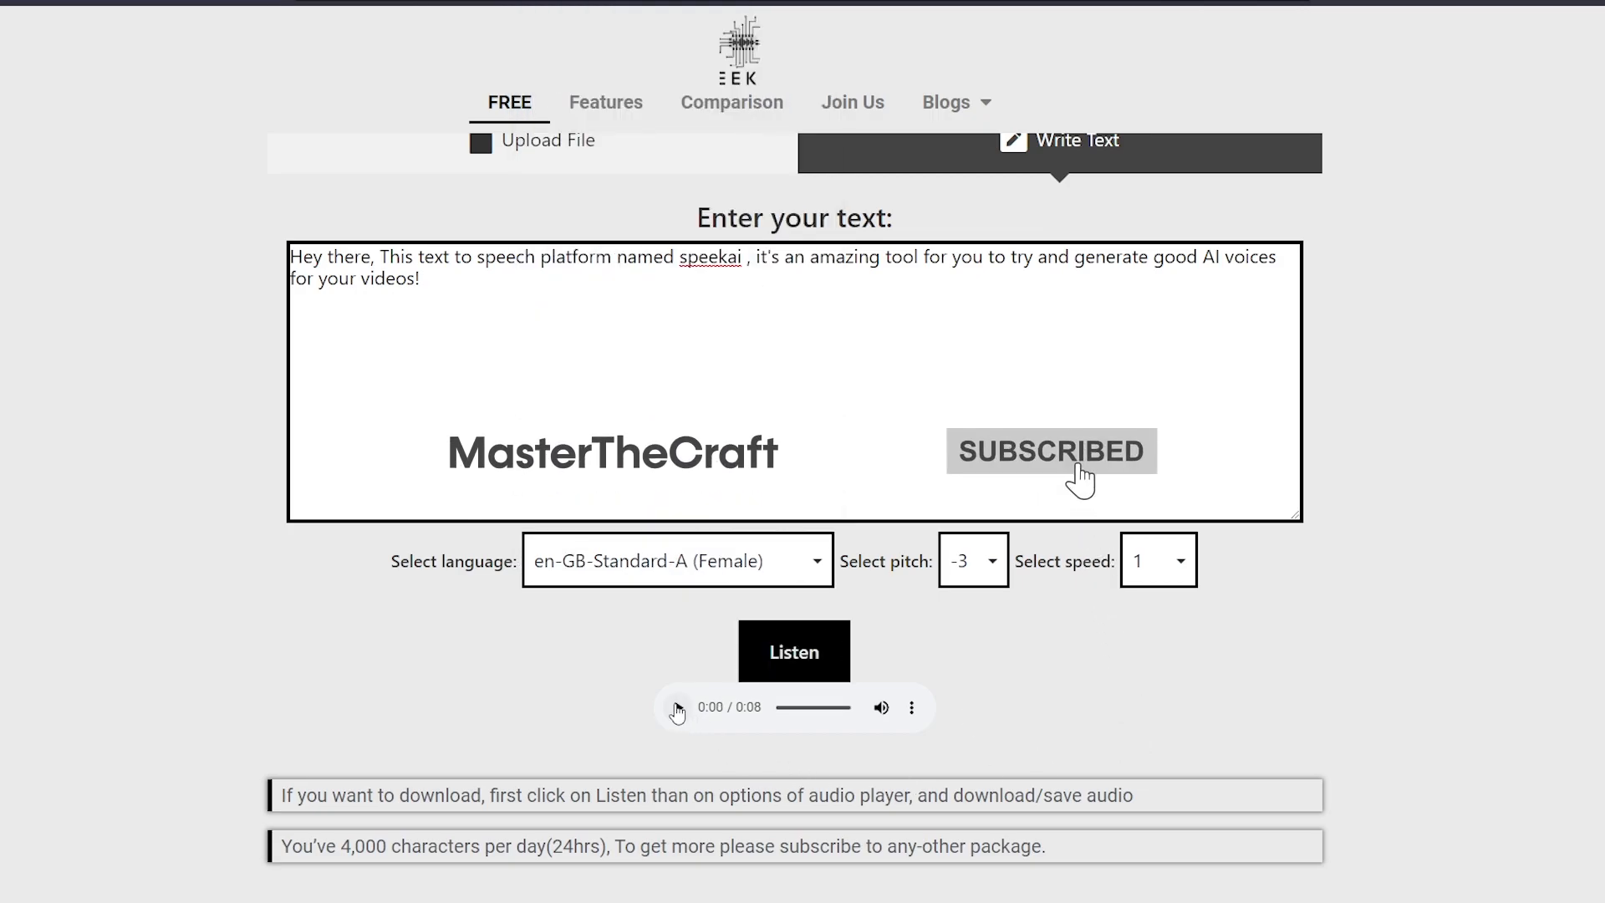